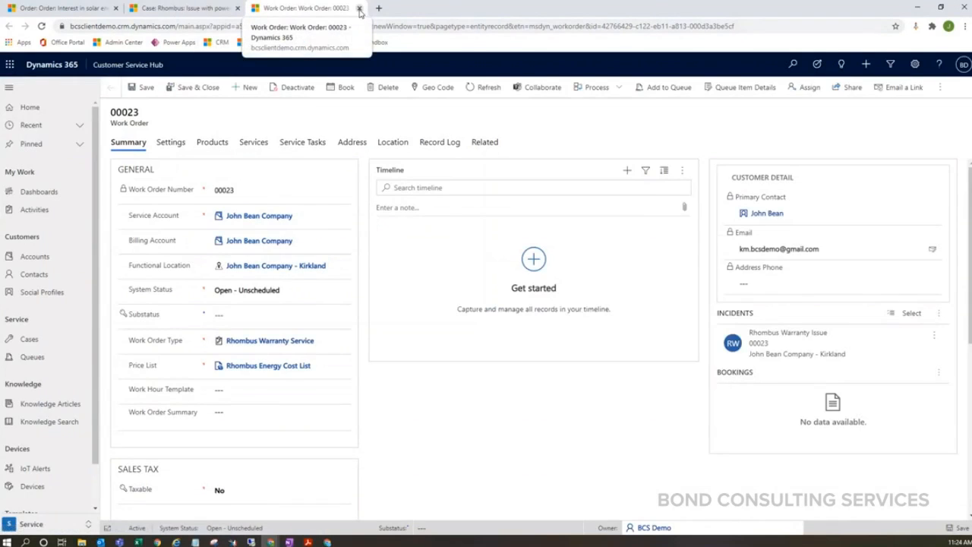
- Switch to the 'Issue with power control system' case and review its details
left_click(358, 8)
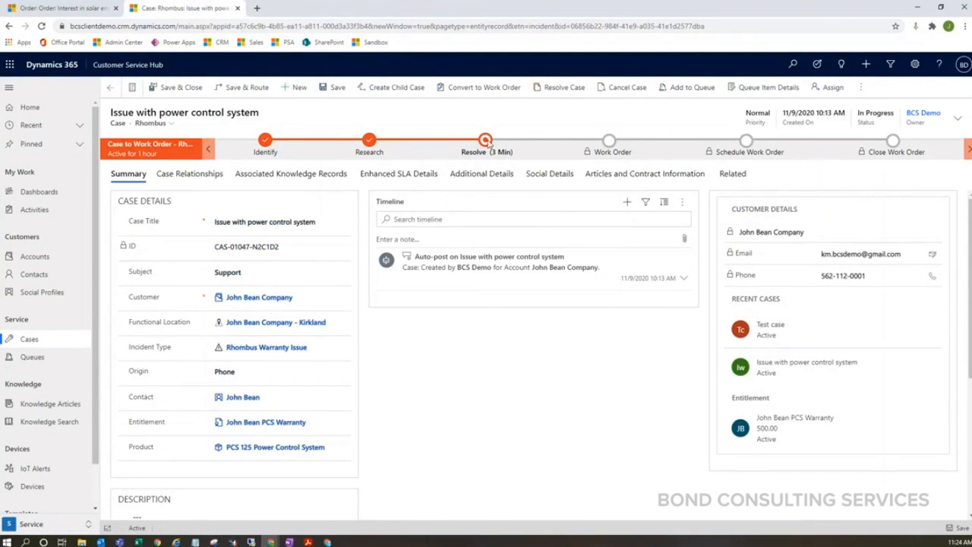
left_click(486, 144)
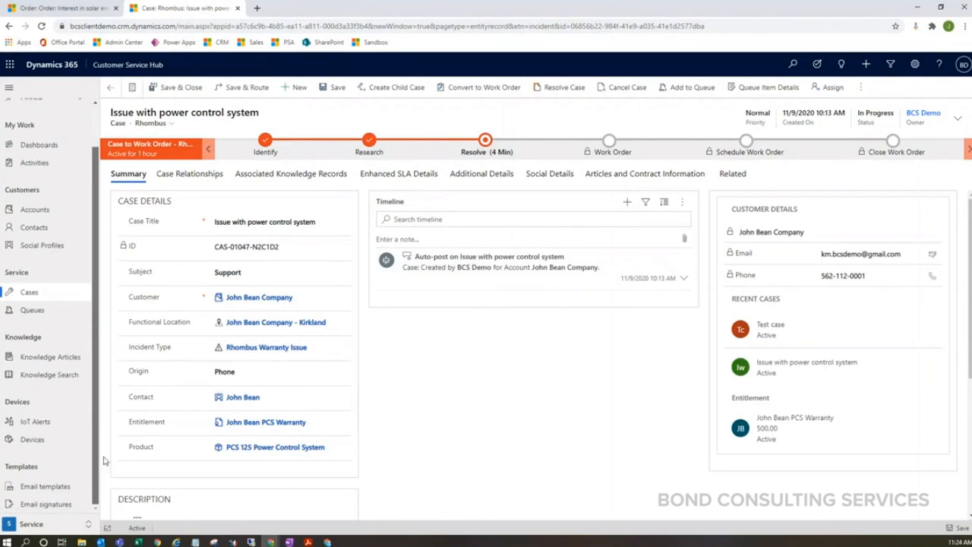
left_click(265, 346)
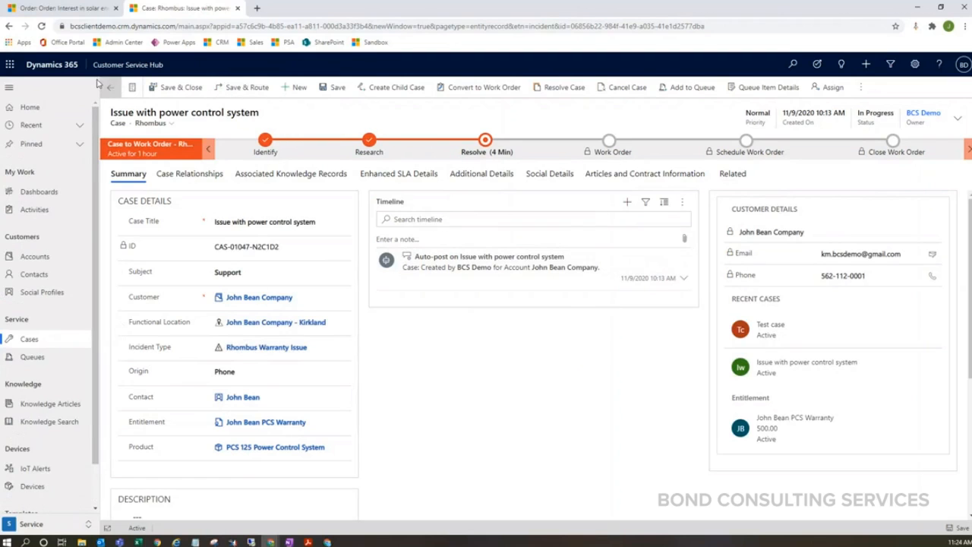
mouse_move(419, 266)
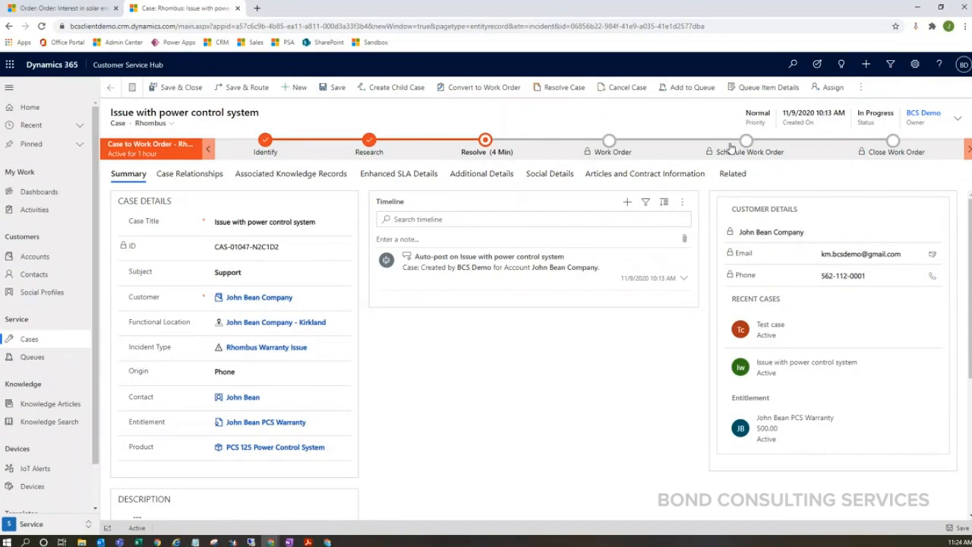
- Show the case's related Work Orders and select work order 00023
left_click(733, 173)
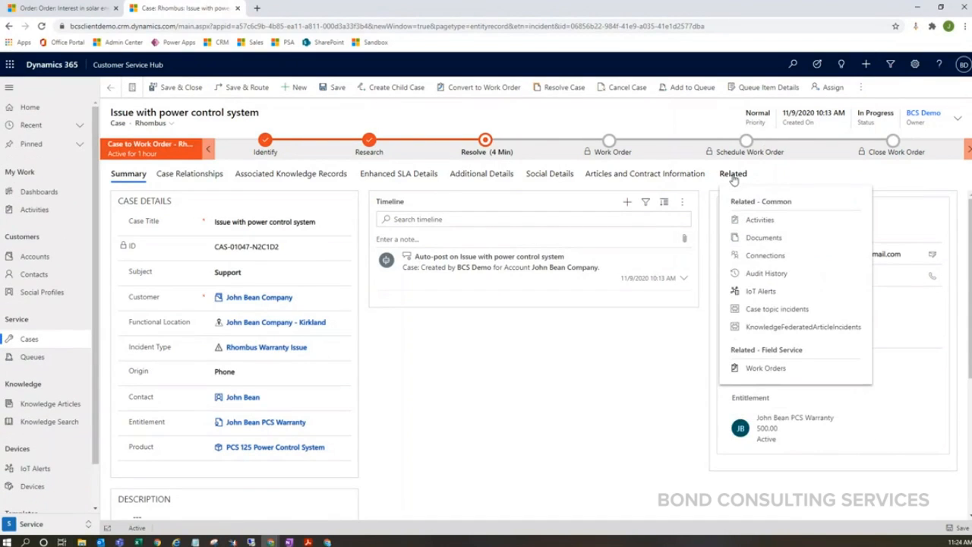
left_click(765, 368)
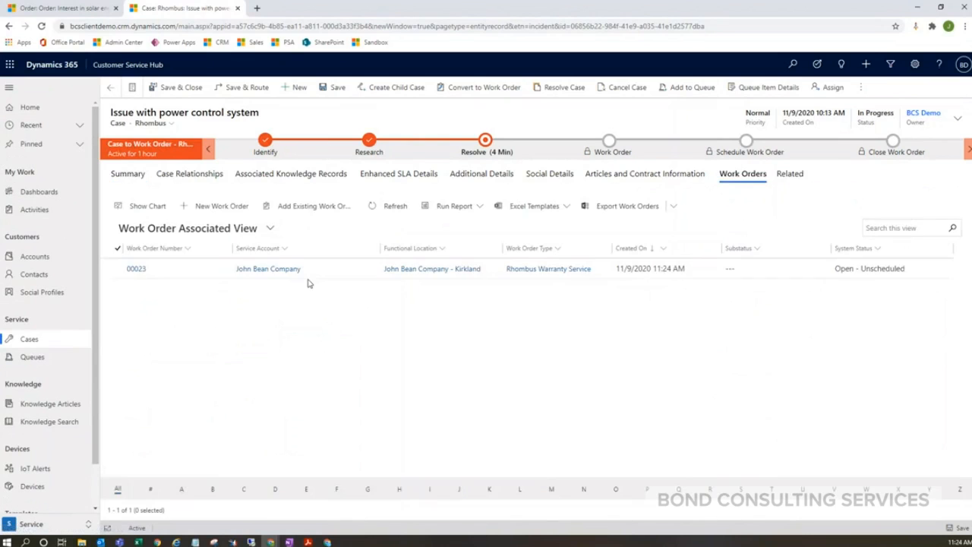
left_click(137, 268)
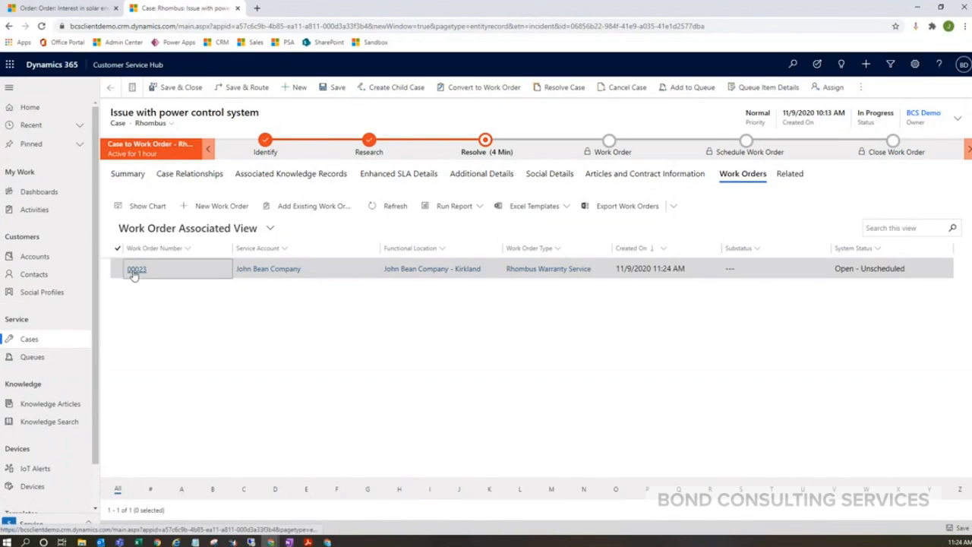
- Review work order 00023's summary: service account, price list and Kirkland location
left_click(137, 268)
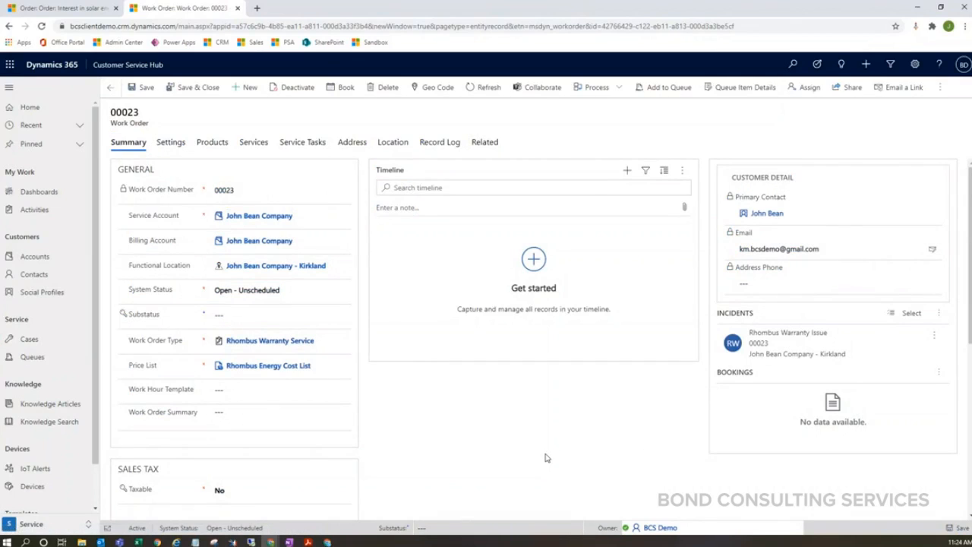
mouse_move(332, 175)
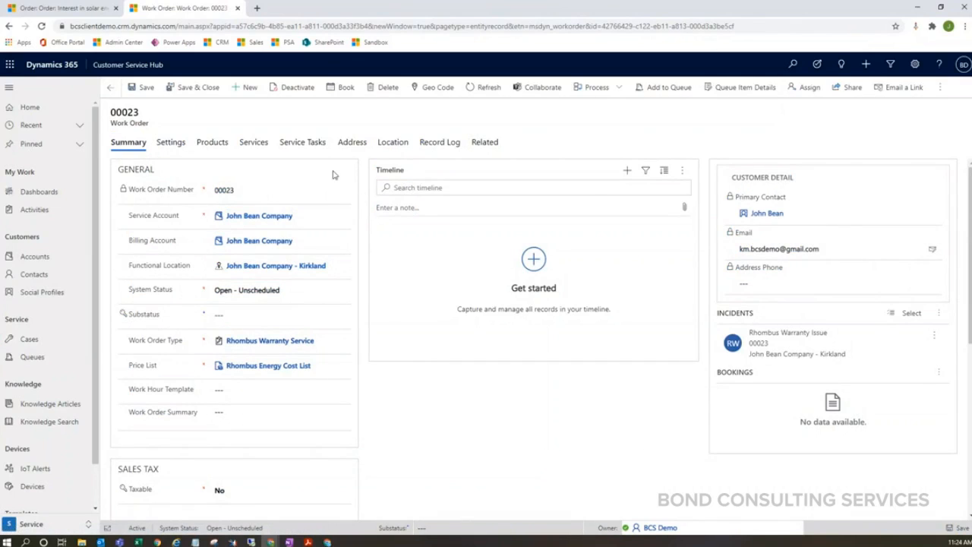
left_click(258, 216)
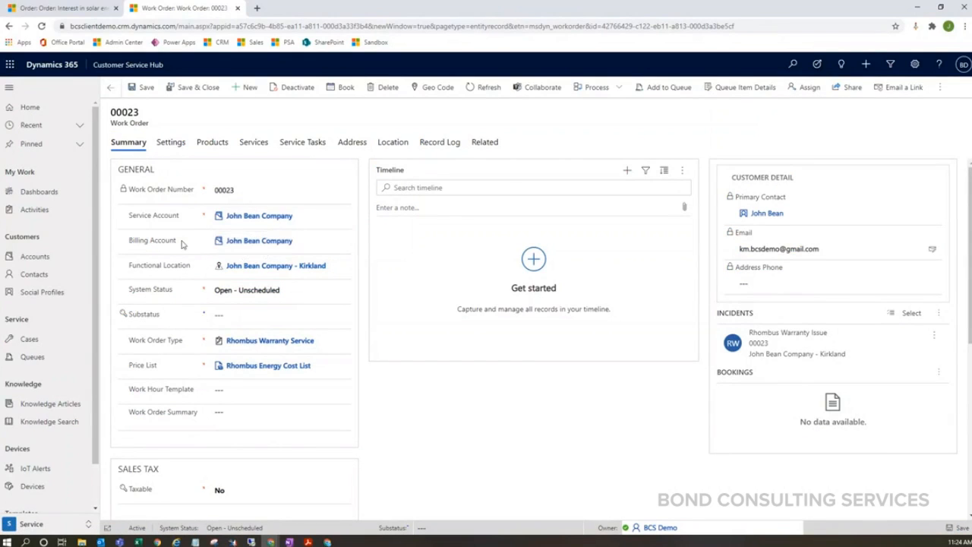
mouse_move(292, 392)
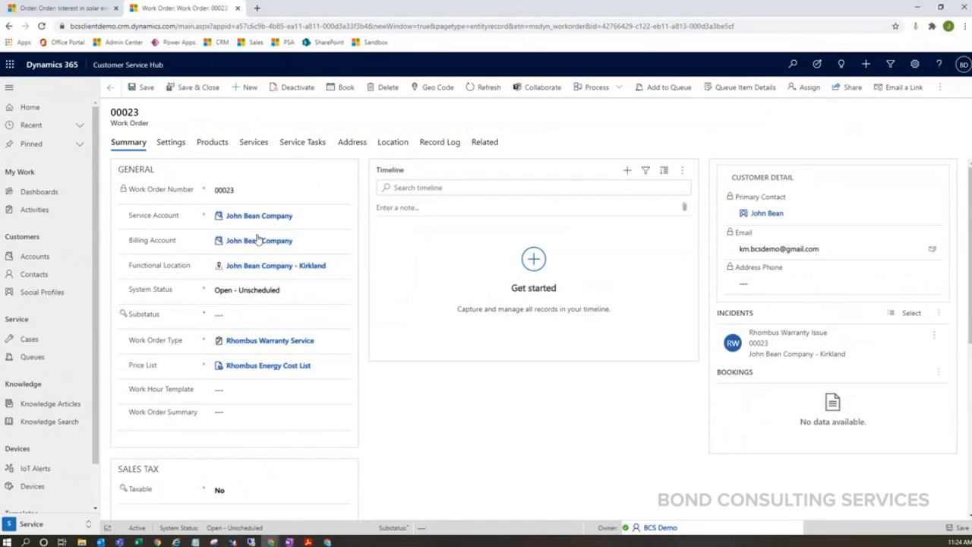
left_click(258, 215)
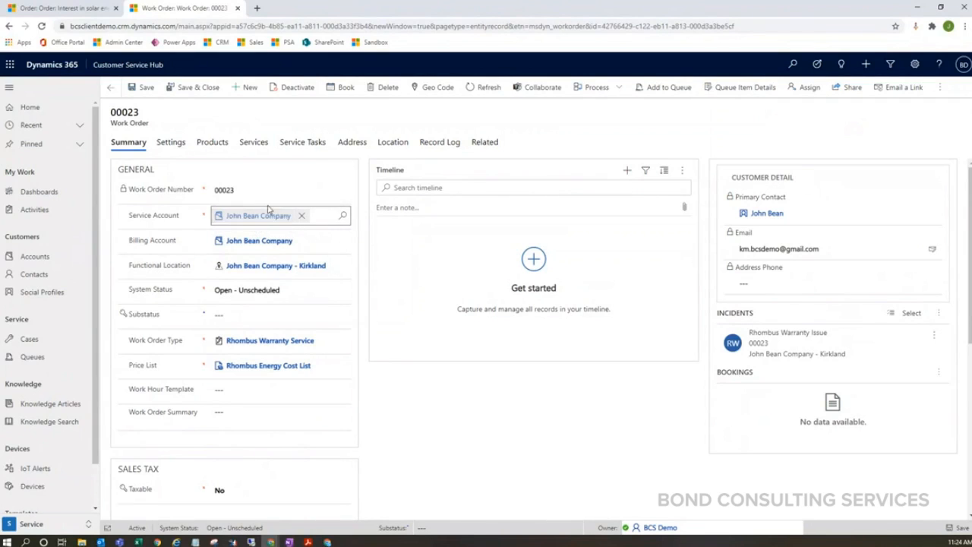
left_click(266, 265)
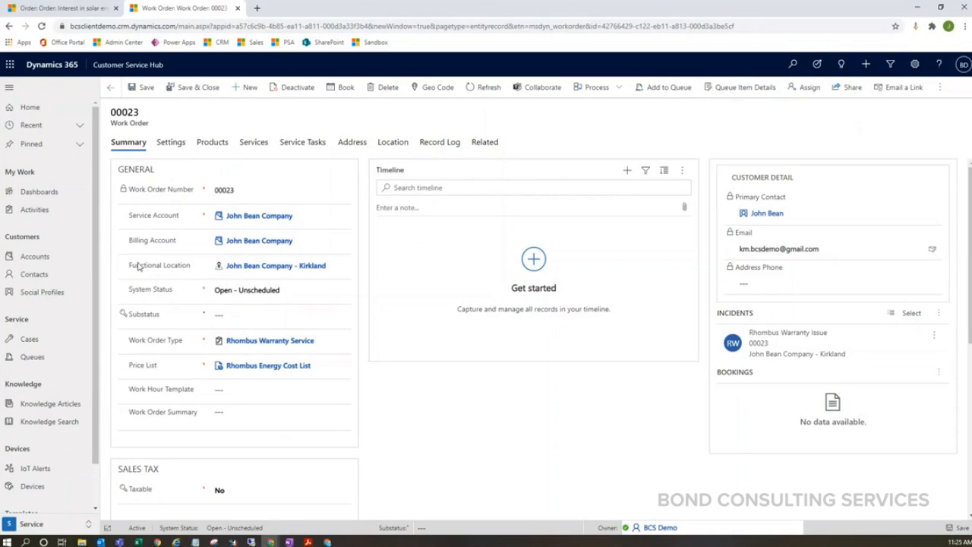
left_click(273, 264)
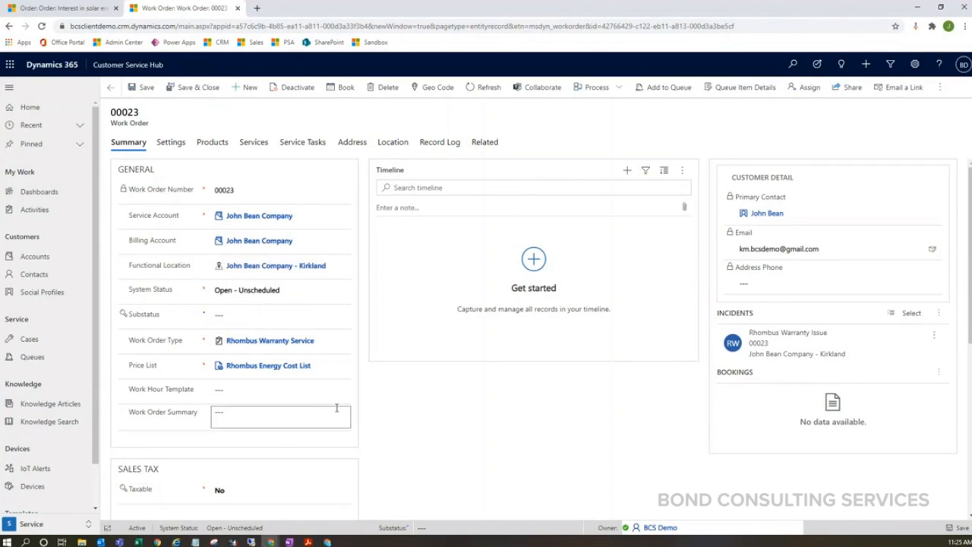
left_click(271, 340)
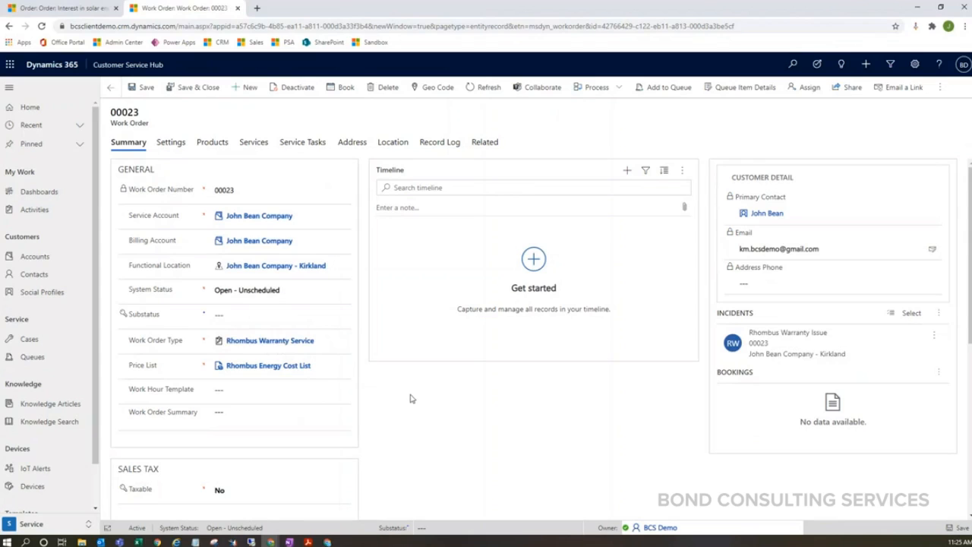
left_click(282, 489)
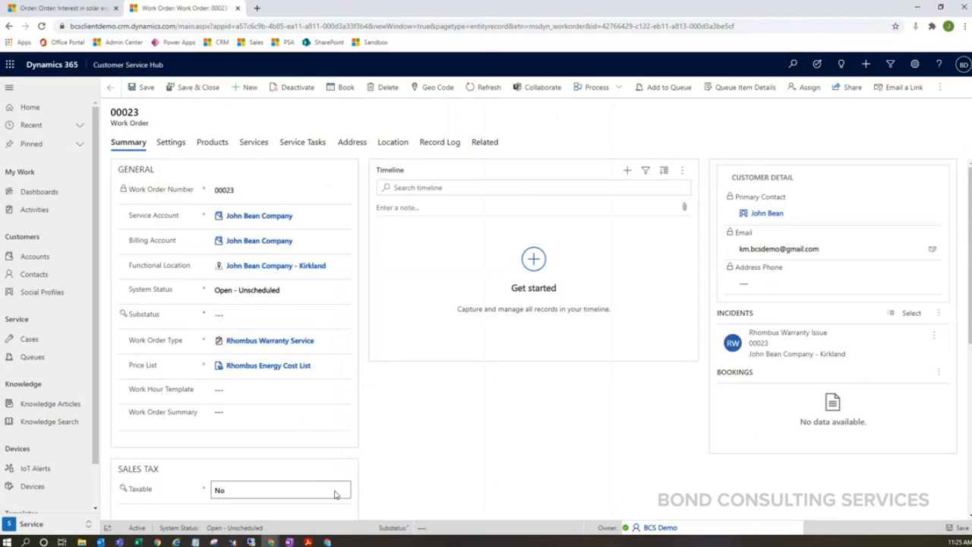
- Check the Work Order Type choices and keep Rhombus Warranty Service
left_click(270, 341)
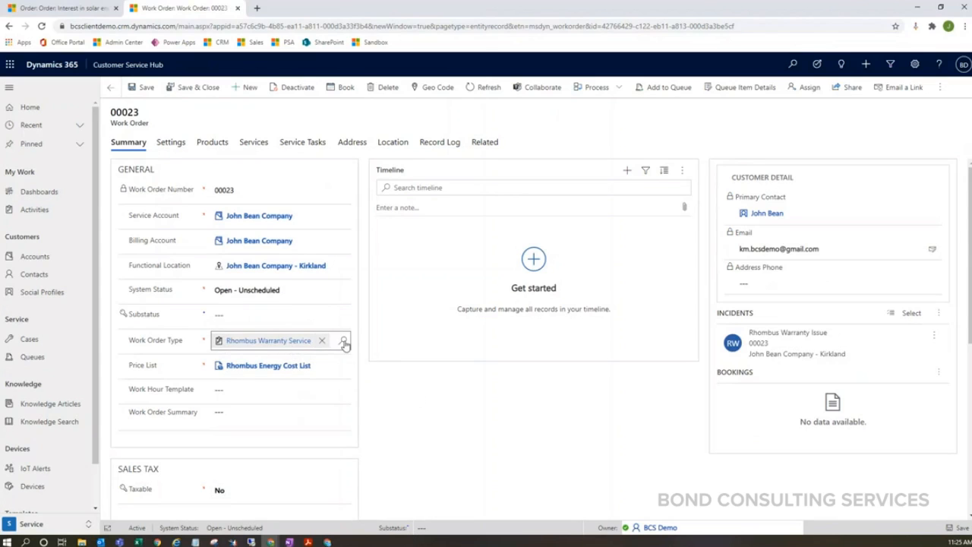
left_click(343, 340)
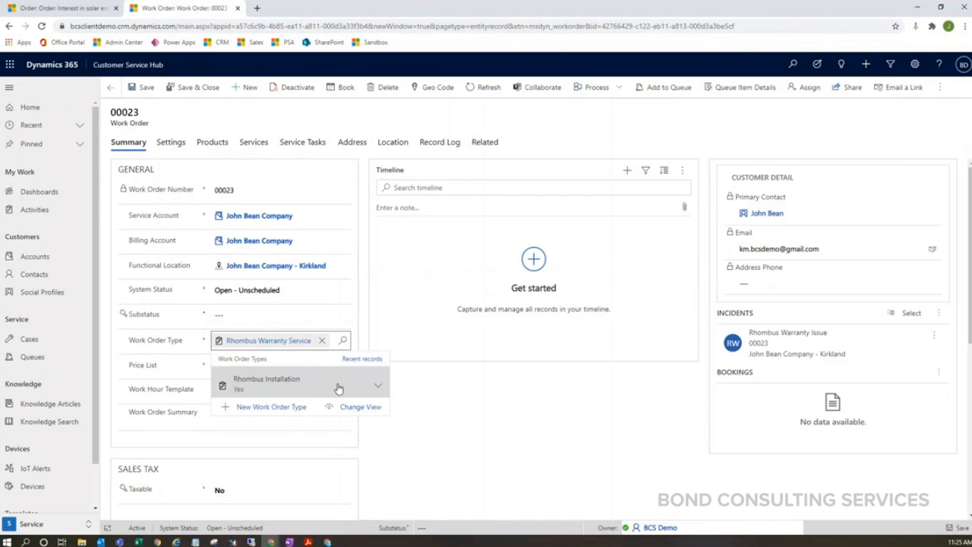
mouse_move(325, 386)
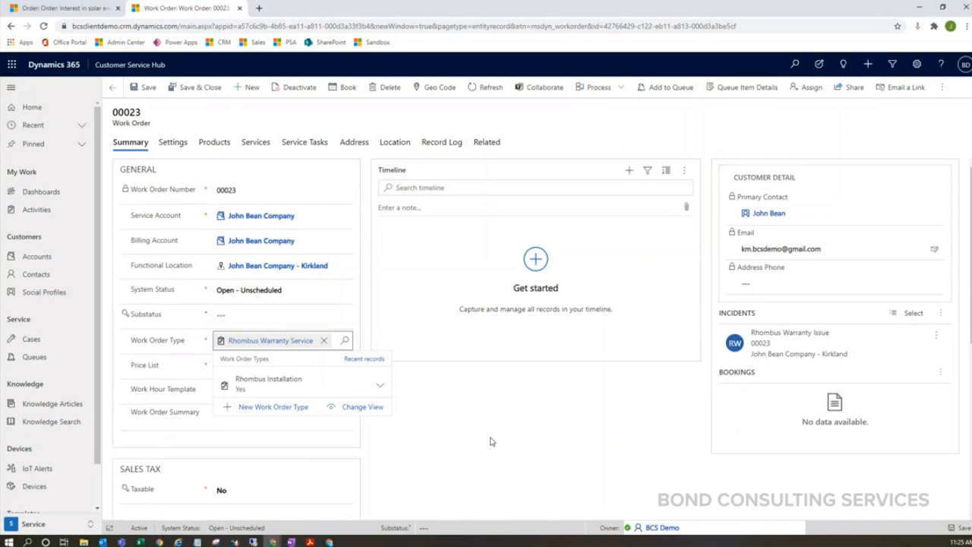
mouse_move(410, 405)
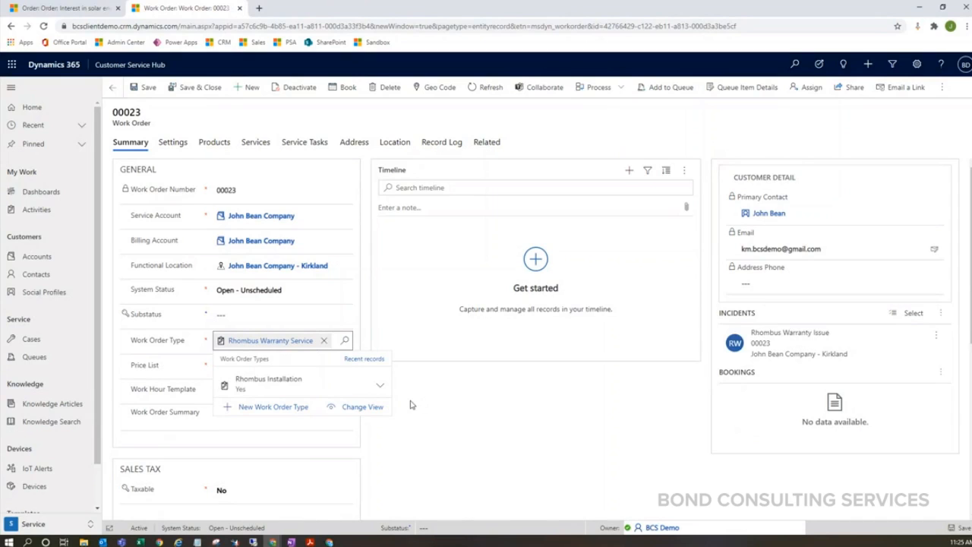
mouse_move(319, 383)
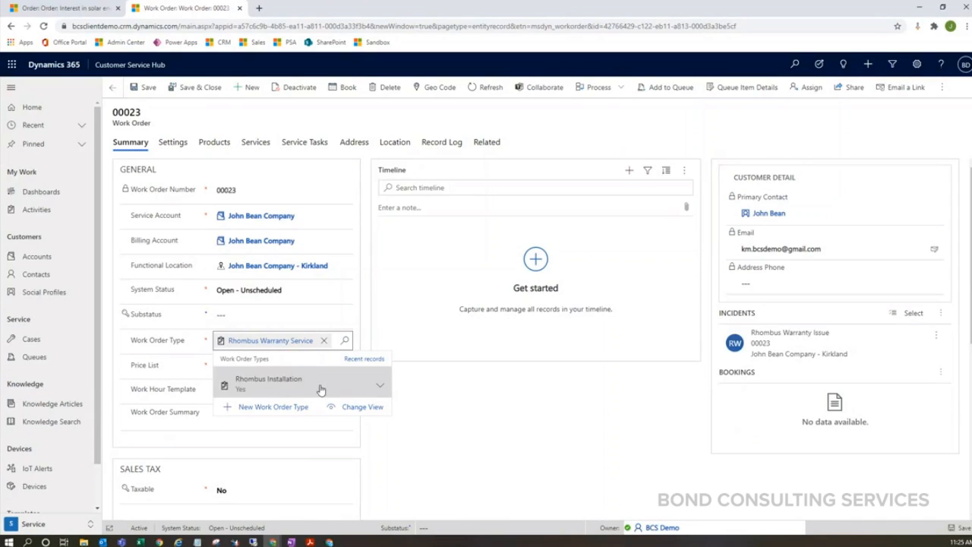
mouse_move(292, 388)
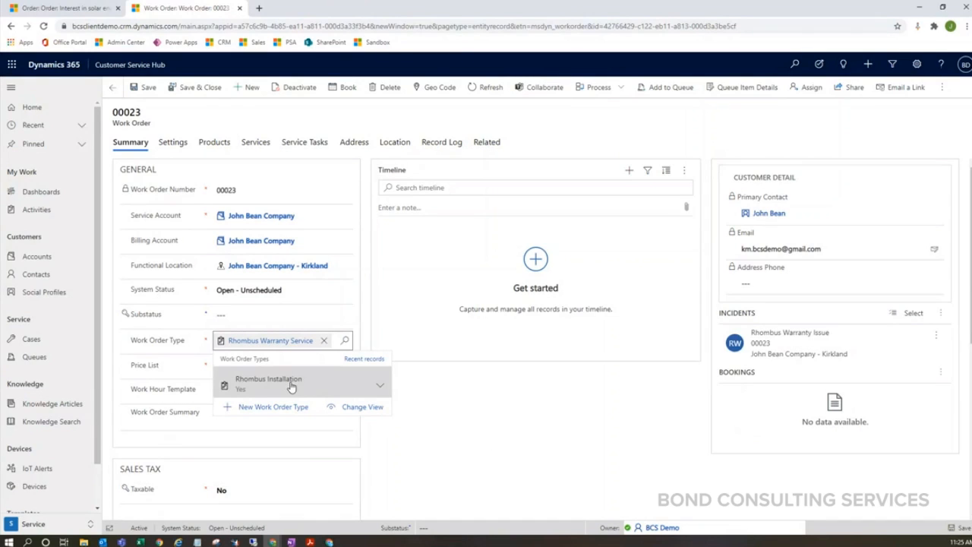
mouse_move(301, 383)
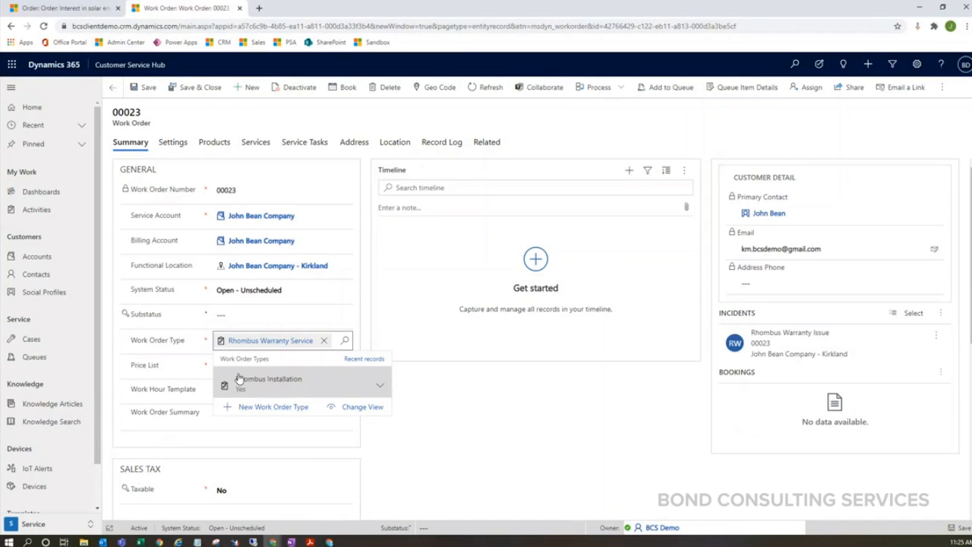
mouse_move(337, 395)
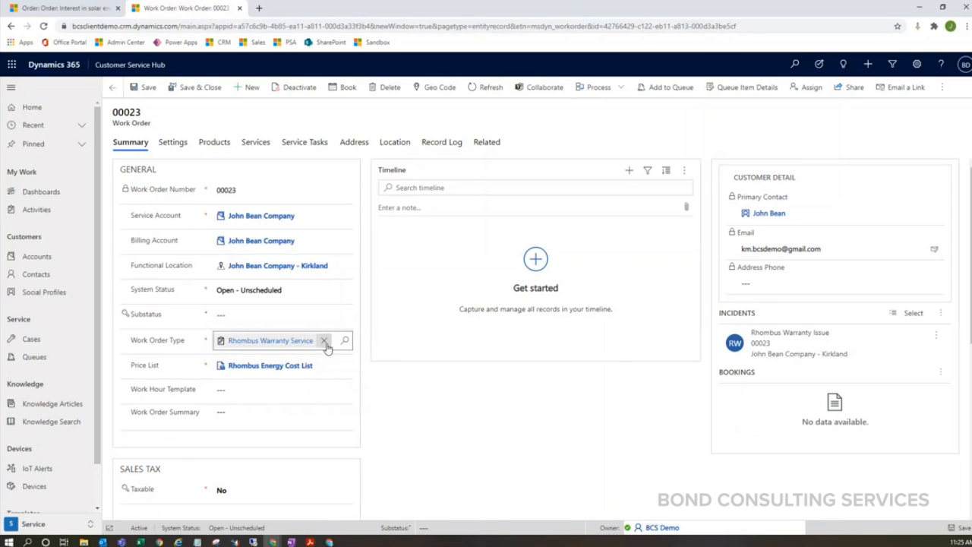
left_click(270, 365)
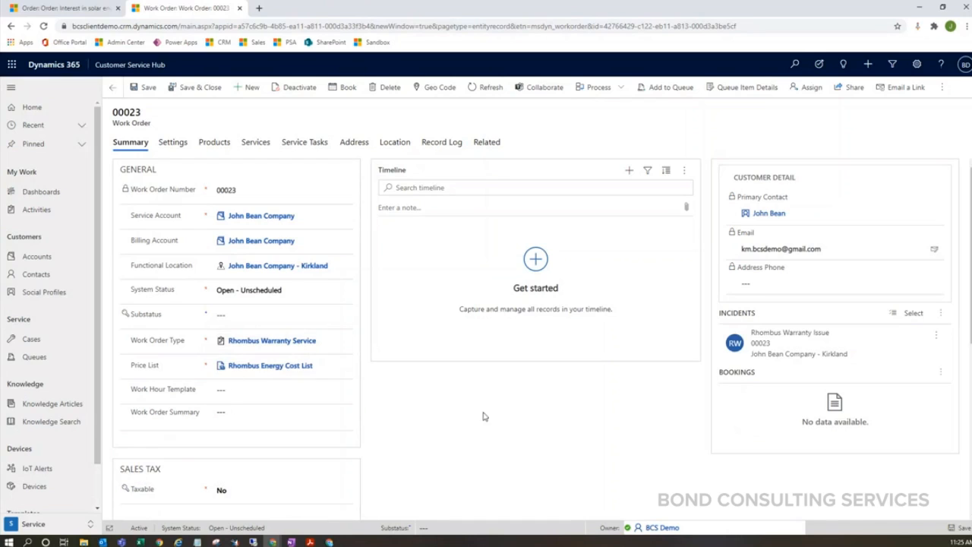
mouse_move(365, 401)
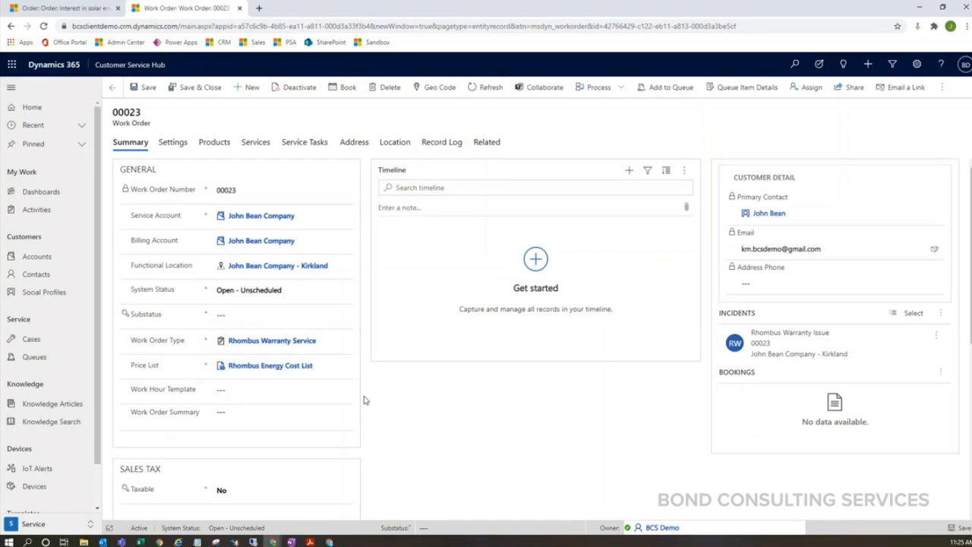
mouse_move(264, 362)
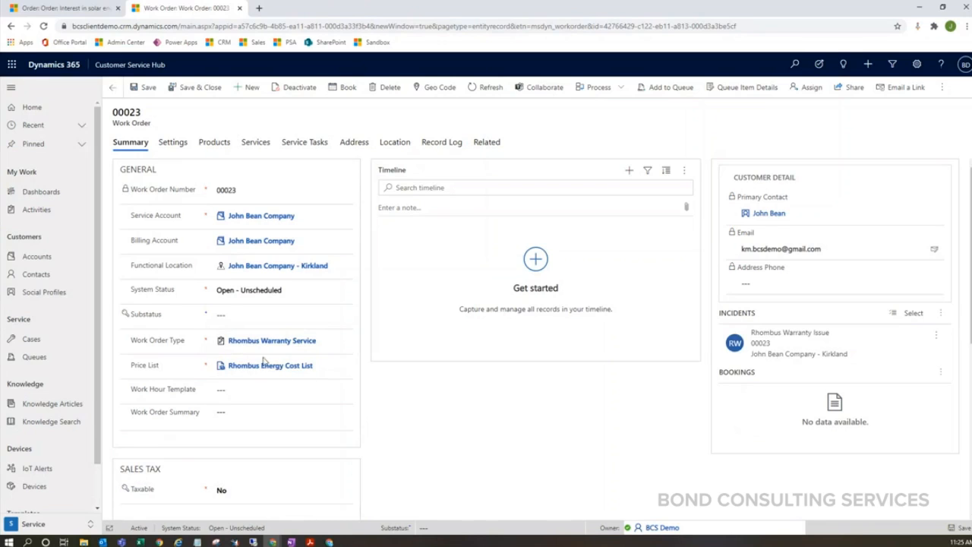
left_click(270, 365)
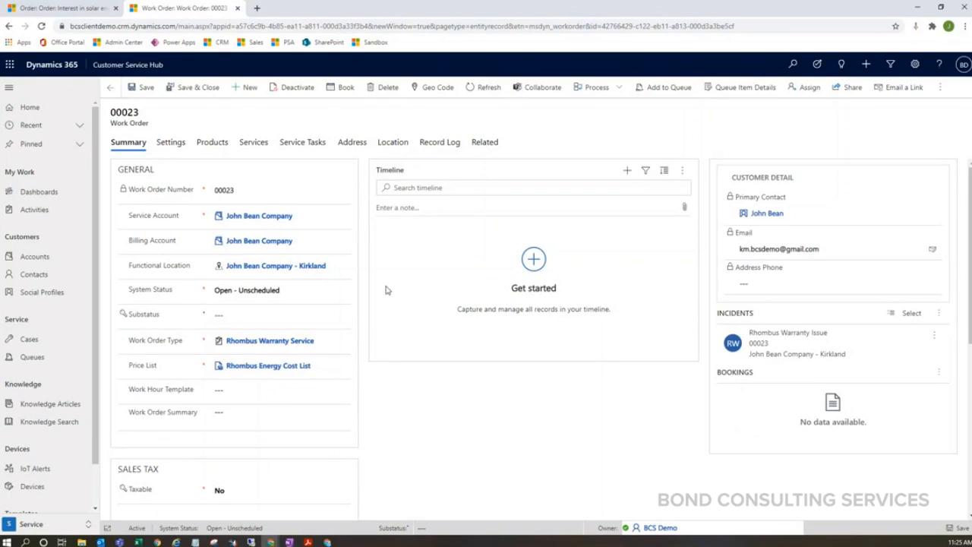
mouse_move(468, 416)
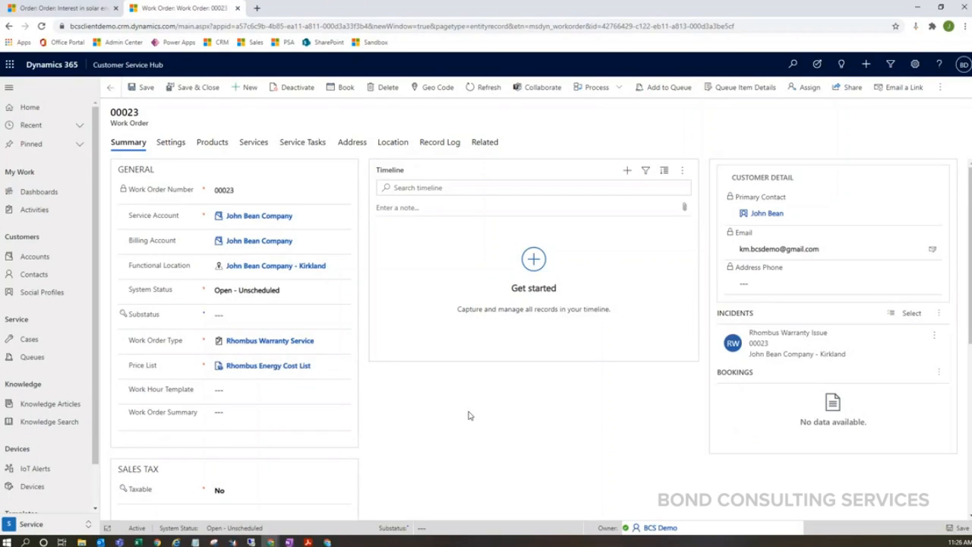
- In Settings, set Onsite work location and Time Promised dates to 11/9/2020
left_click(170, 143)
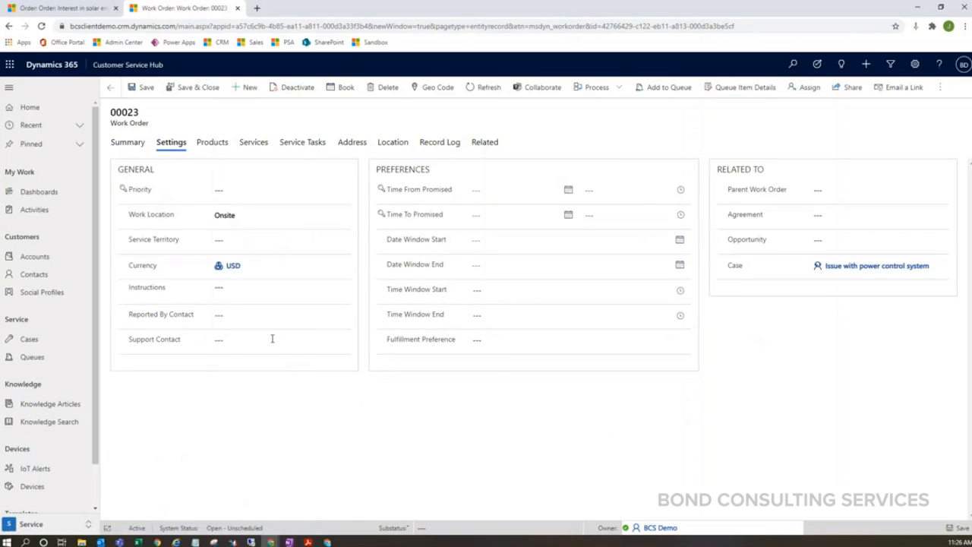
mouse_move(152, 219)
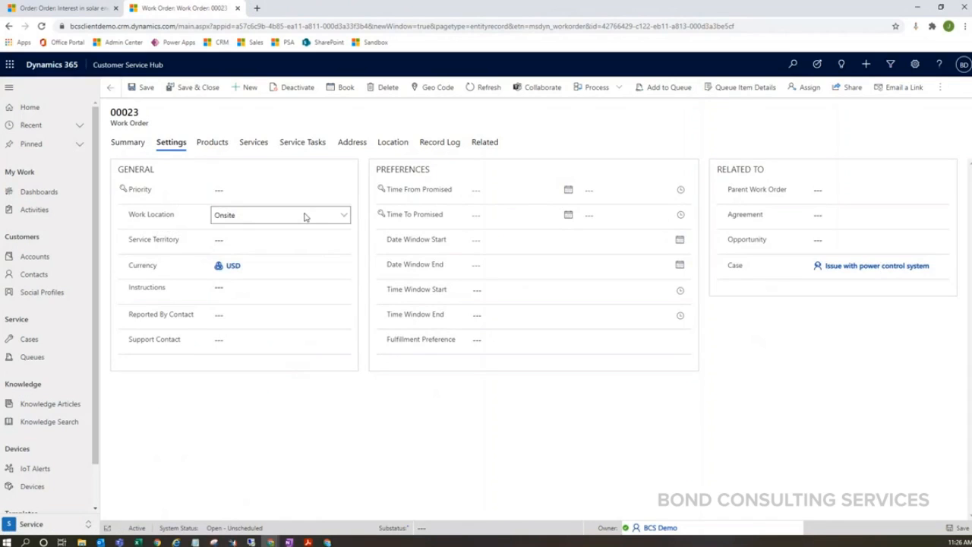
left_click(516, 189)
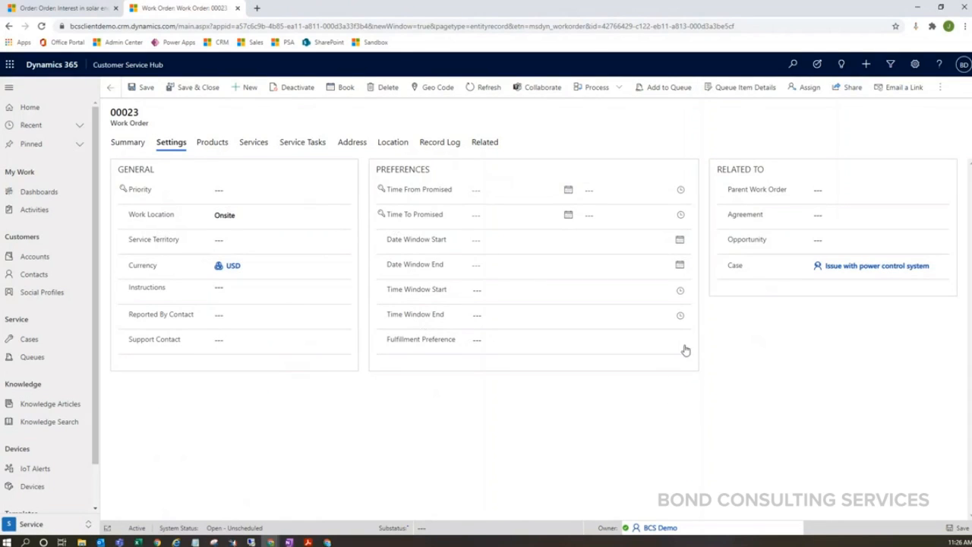
mouse_move(574, 143)
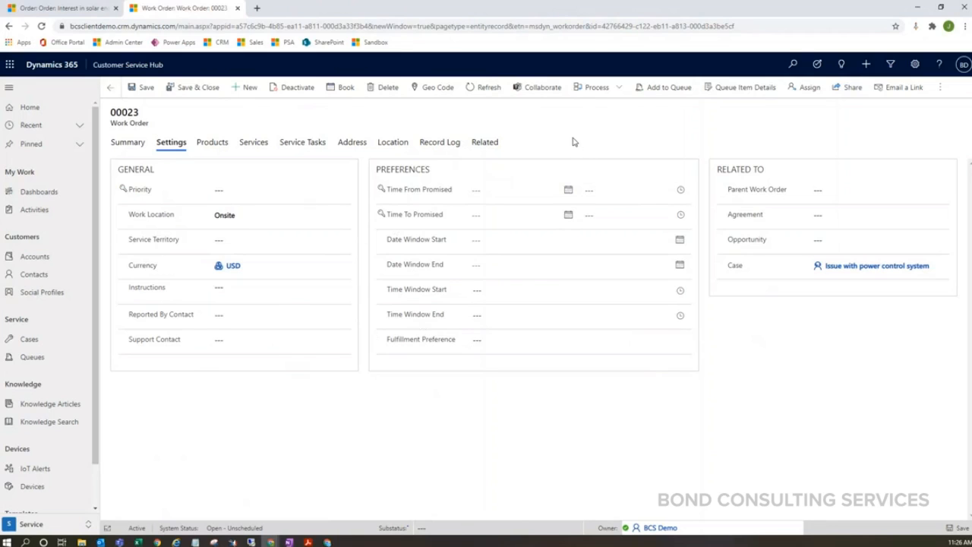
left_click(635, 189)
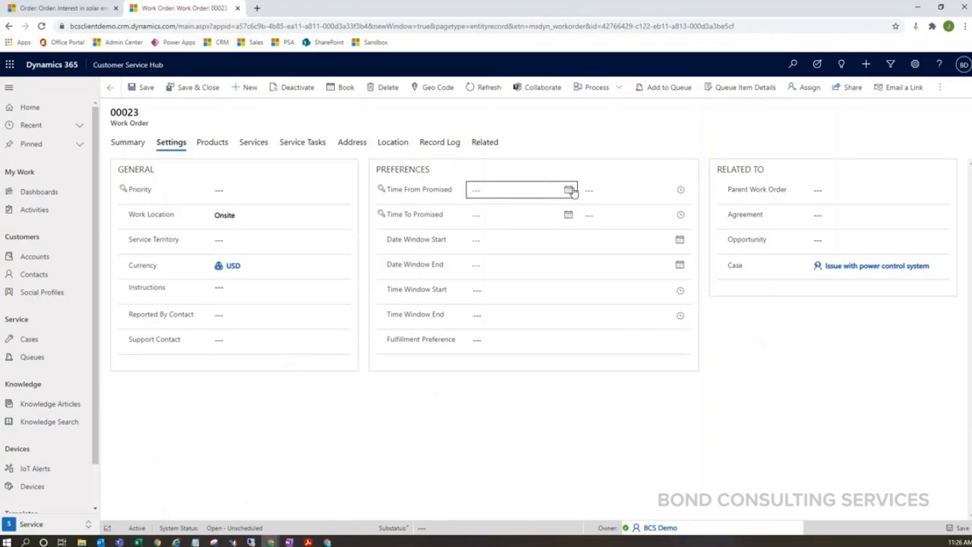
left_click(568, 190)
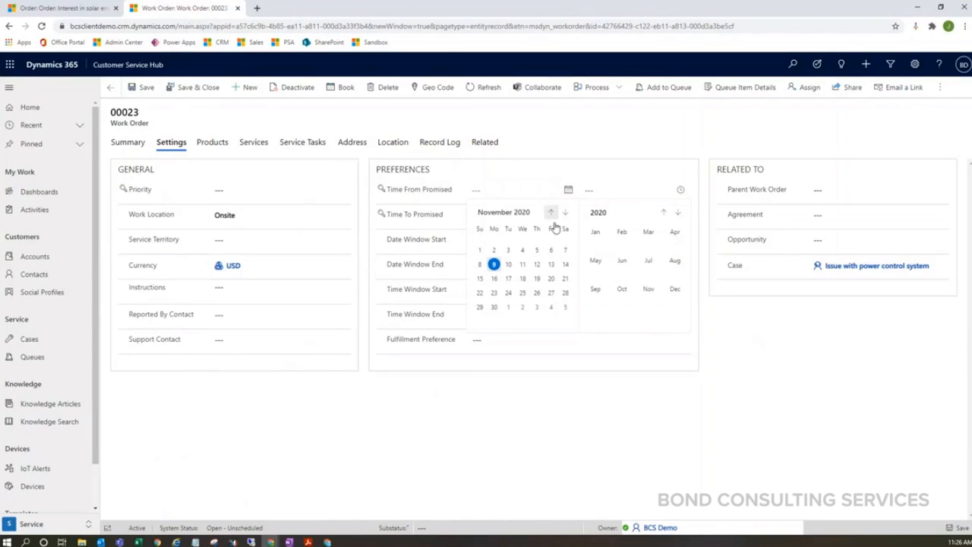
left_click(495, 265)
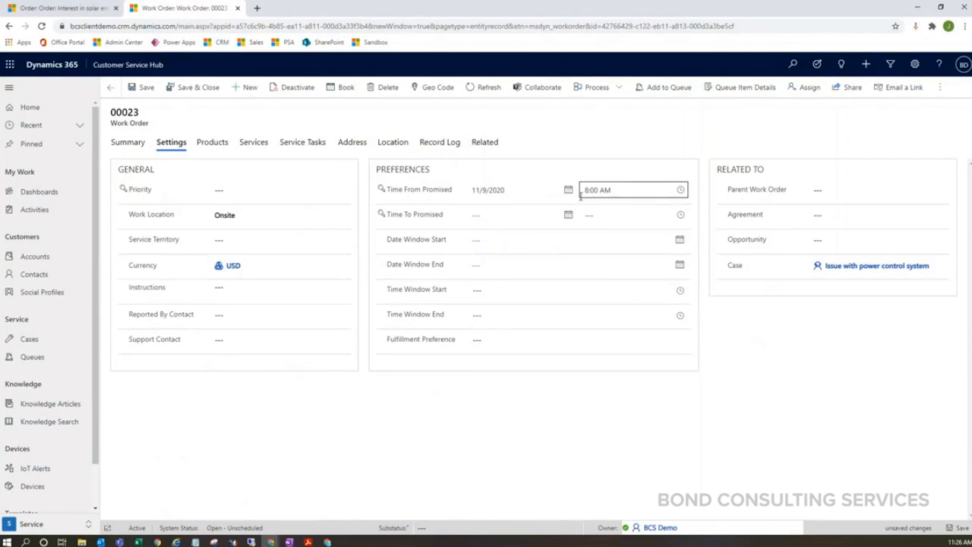
left_click(631, 214)
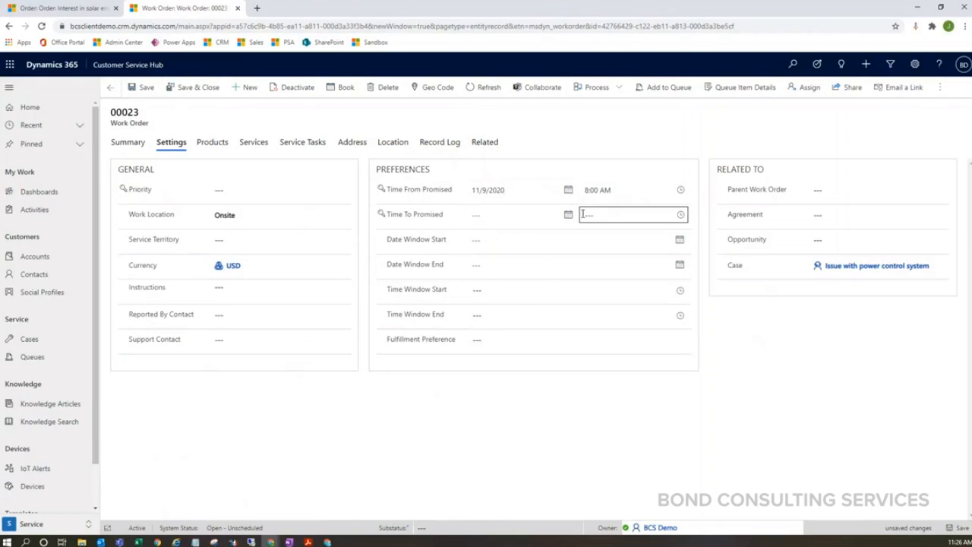
left_click(568, 214)
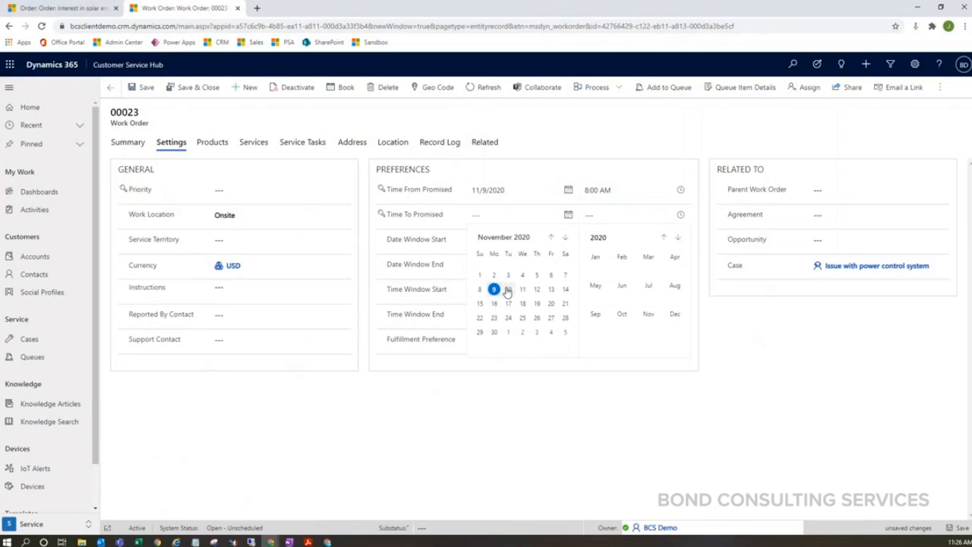
left_click(493, 289)
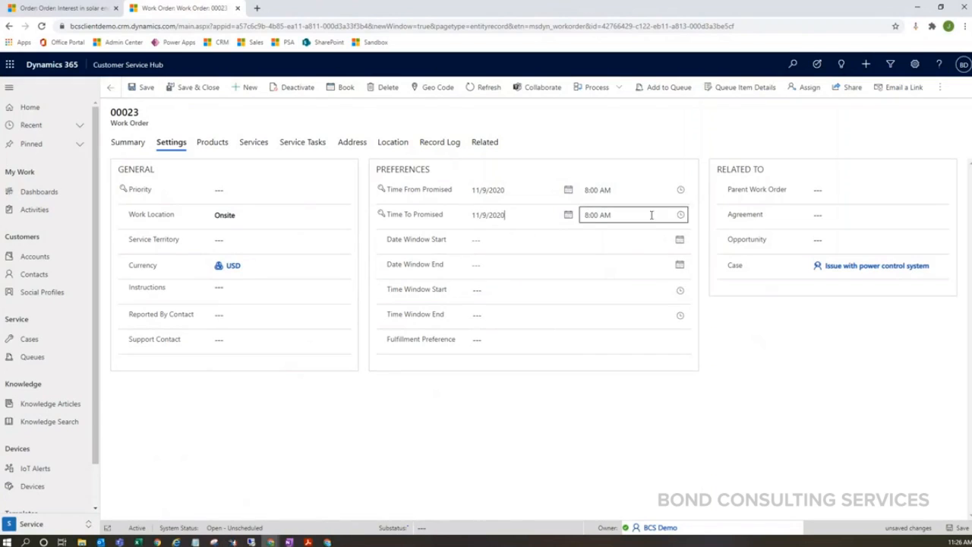
- Set Time From Promised to 12:00 PM and Time To Promised to 2:00 PM
left_click(681, 214)
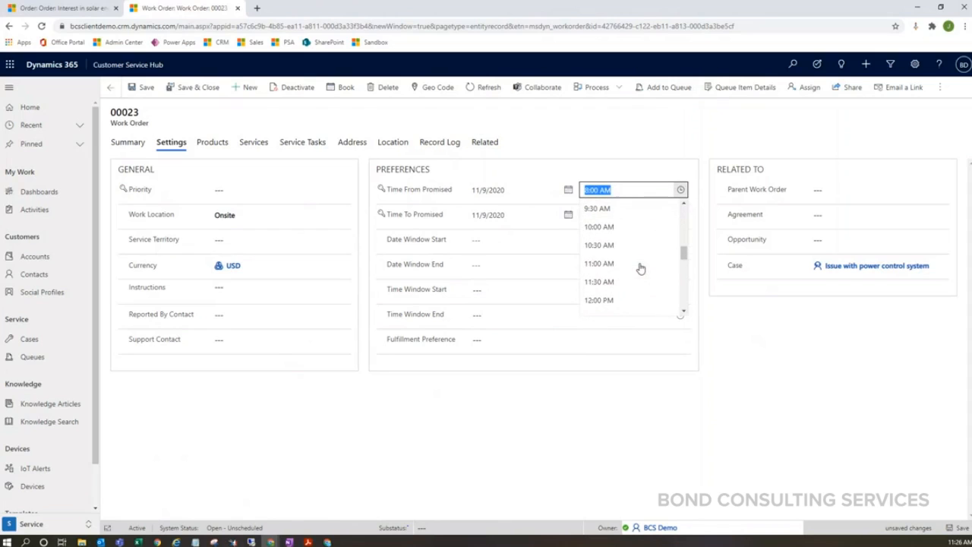
scroll("down", 3)
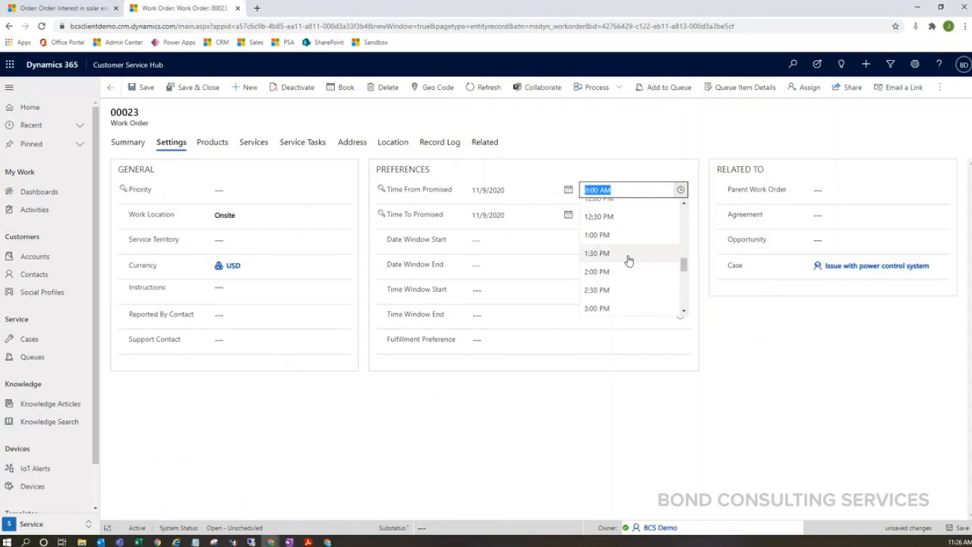
left_click(598, 199)
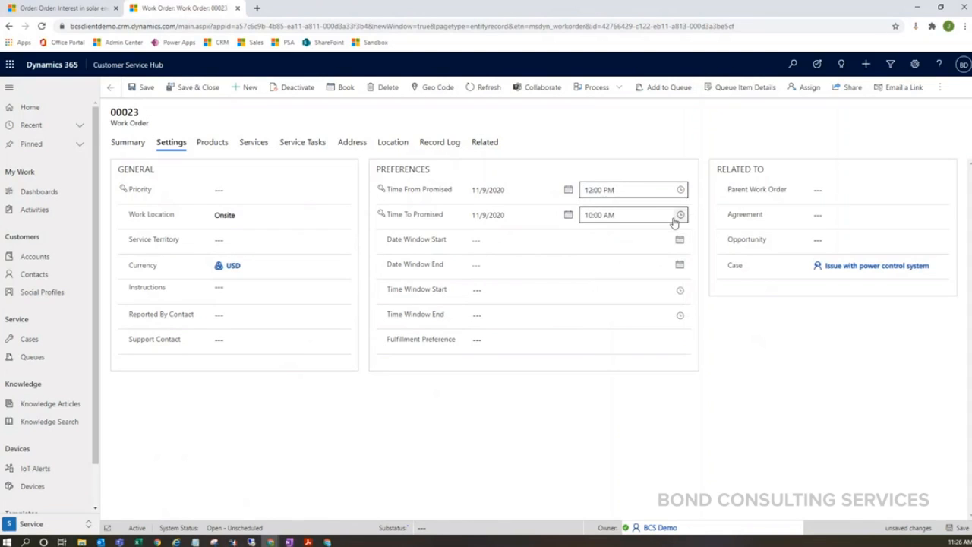
left_click(681, 215)
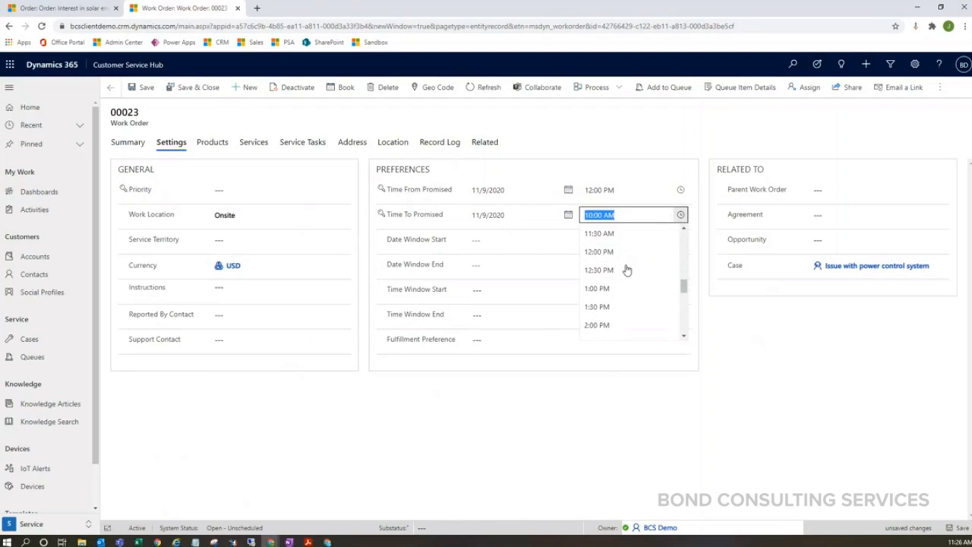
left_click(597, 326)
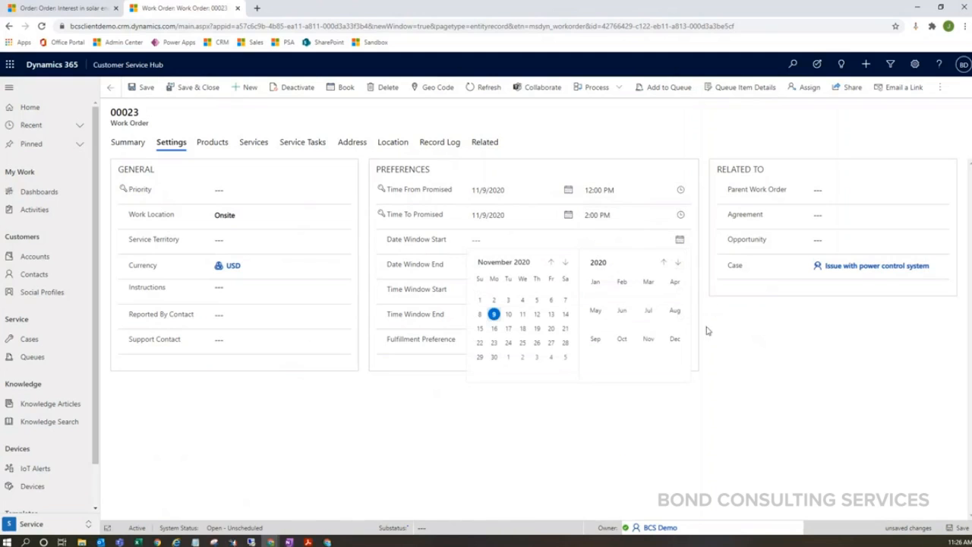
- Set the time window to 11/9/2020, 11:30 AM to 2:30 PM
left_click(479, 314)
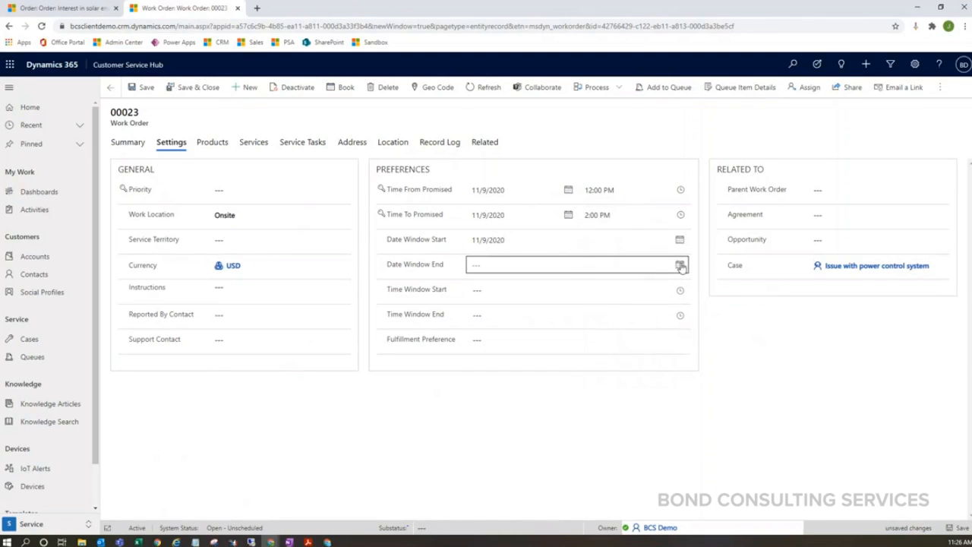
left_click(678, 264)
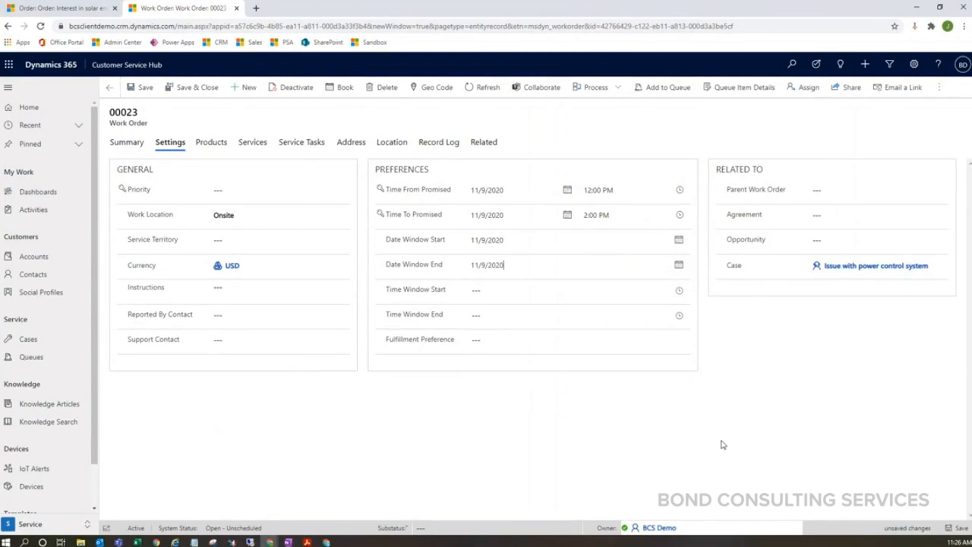
left_click(678, 289)
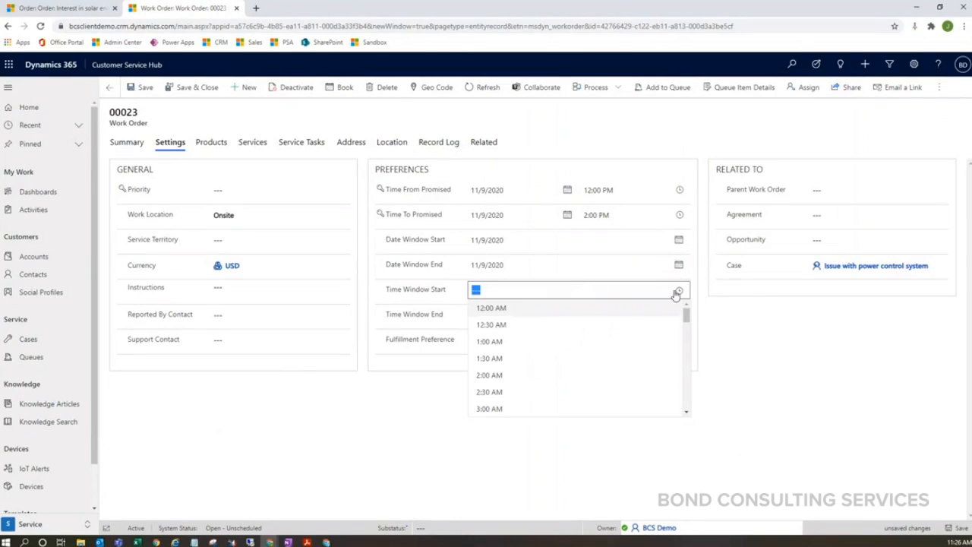
mouse_move(577, 374)
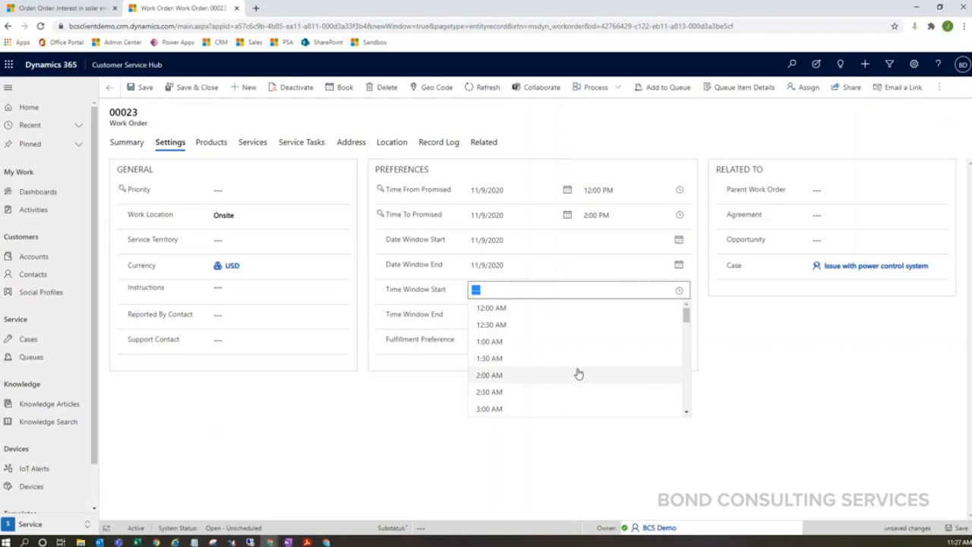
scroll("down", 3)
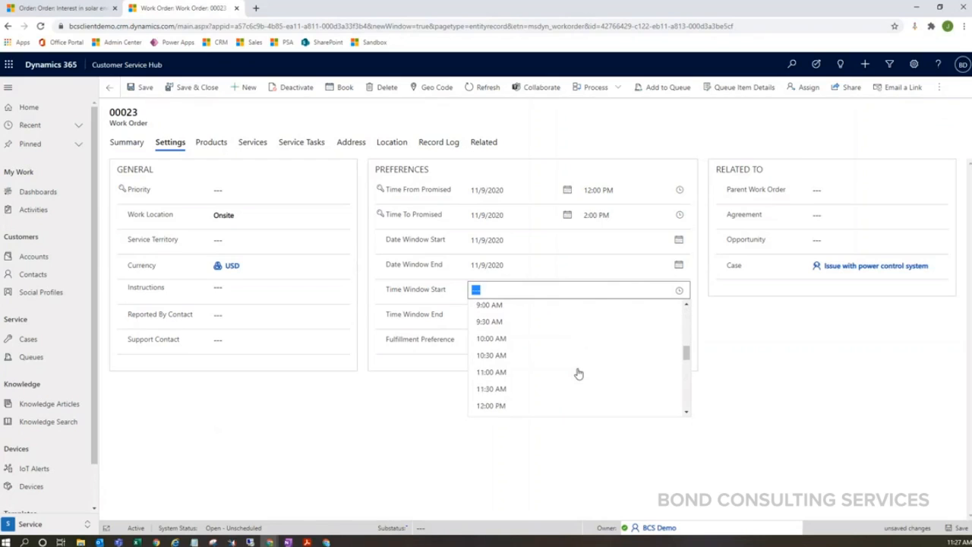
scroll("down", 3)
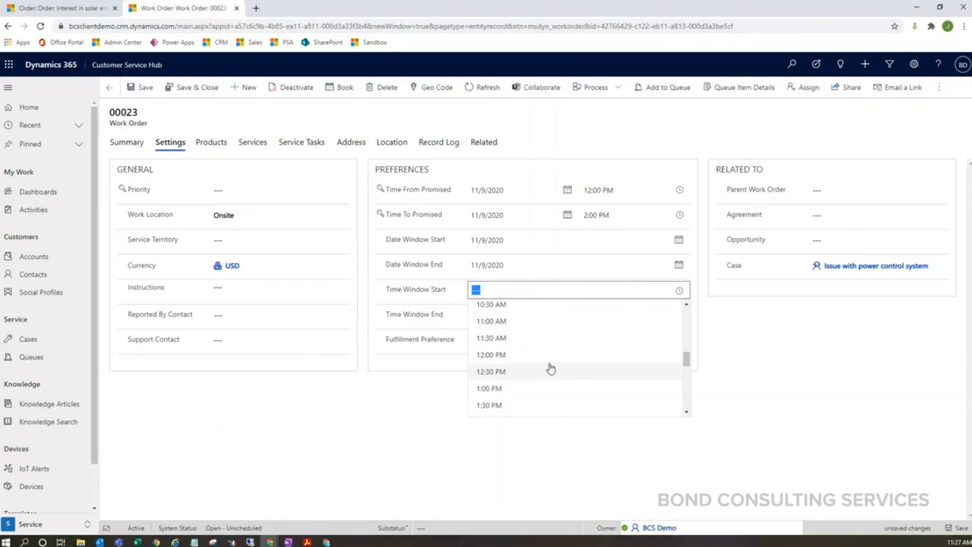
left_click(493, 338)
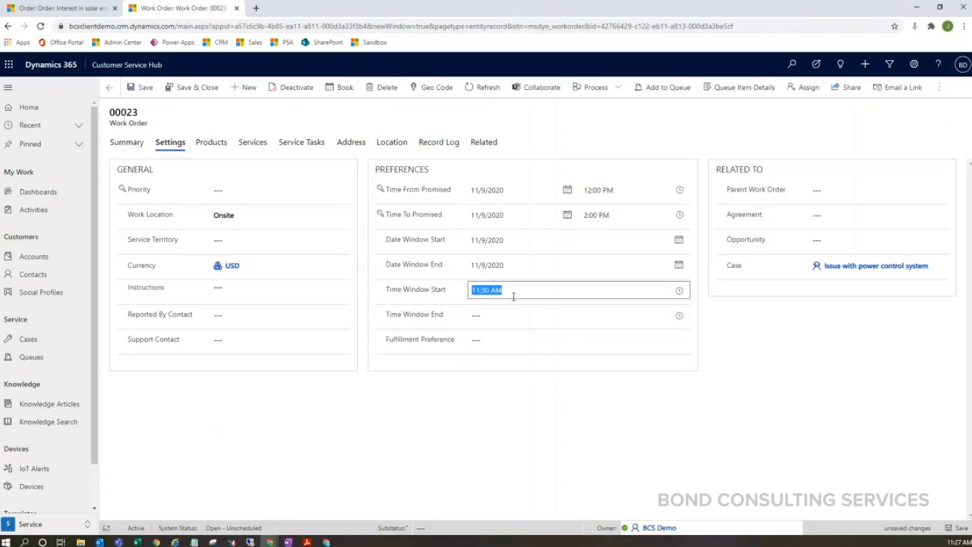
left_click(677, 315)
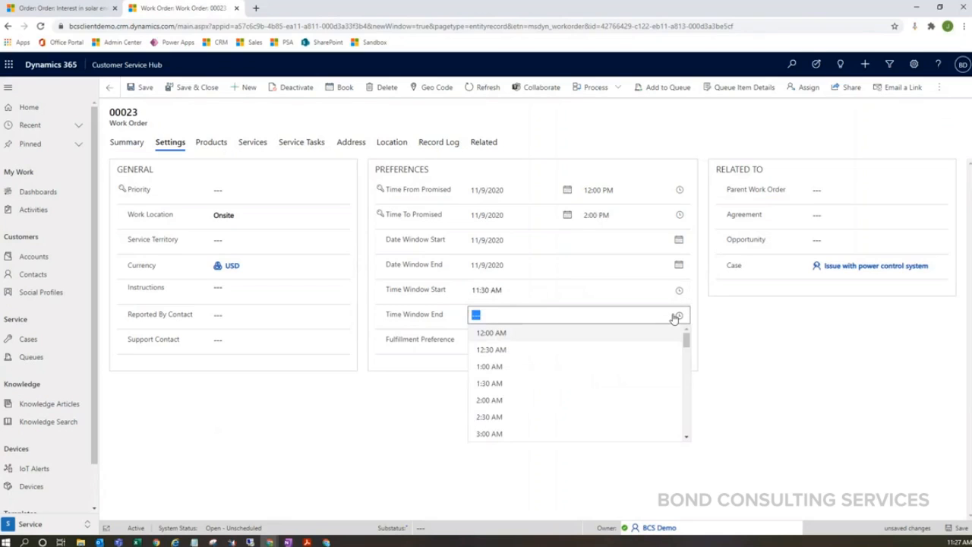
mouse_move(559, 383)
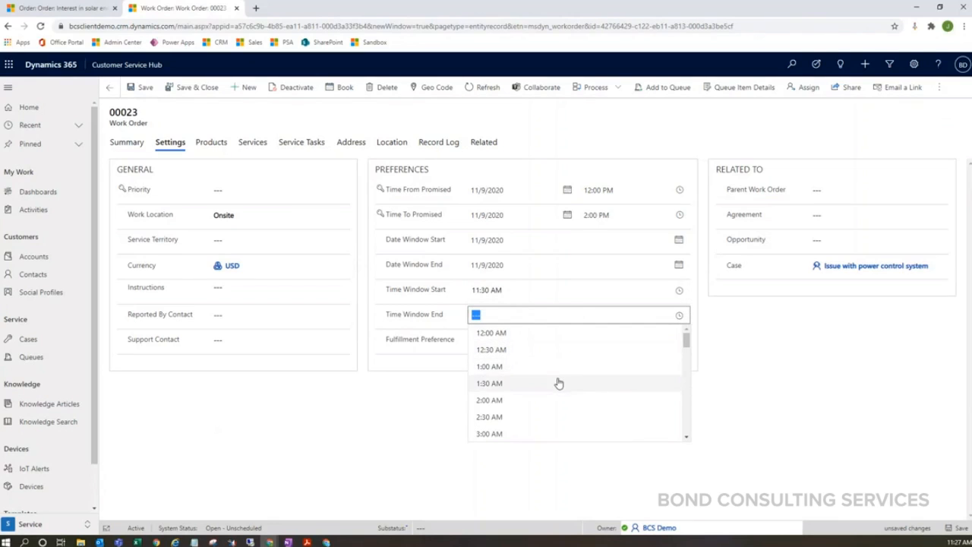
scroll("down", 3)
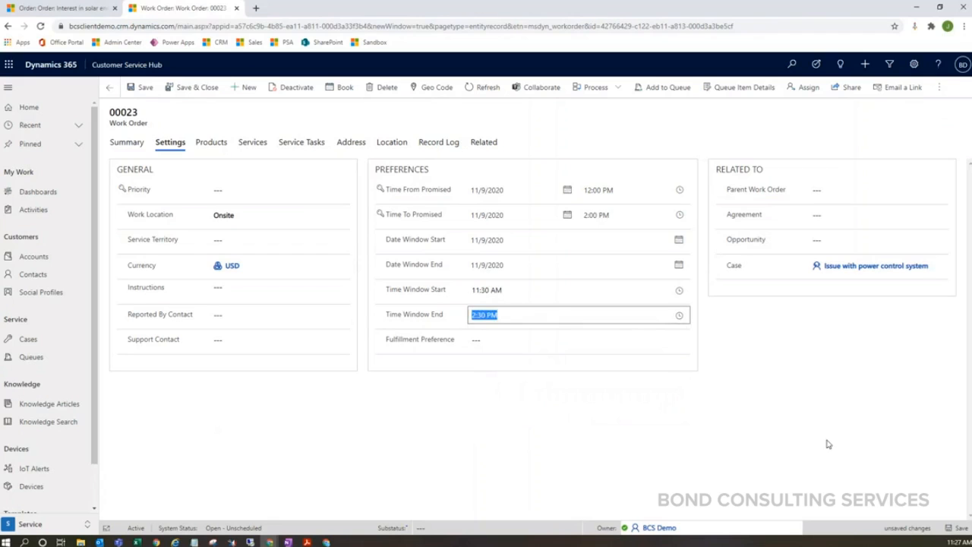
left_click(144, 87)
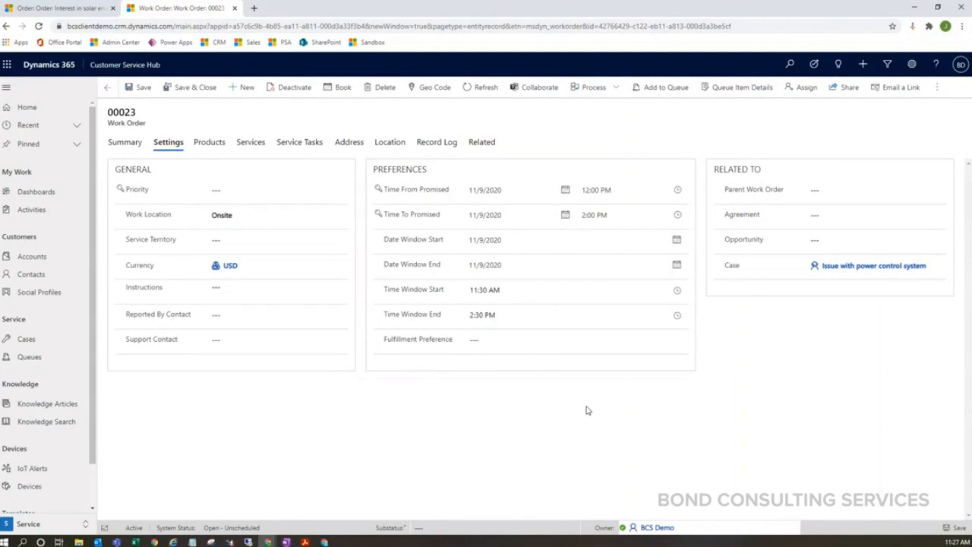
mouse_move(210, 143)
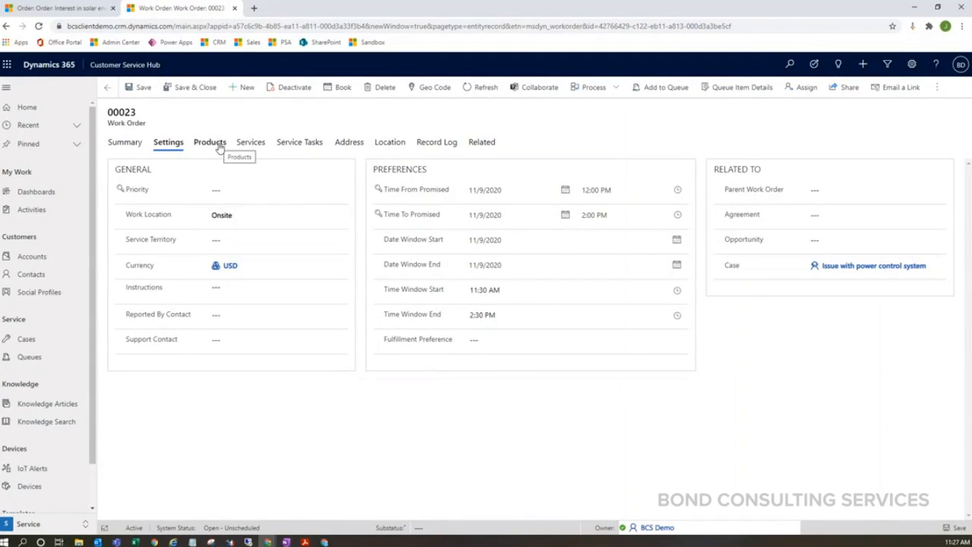
- View the two service tool products, then the Rhombus Warranty Issue primary incident on Summary
left_click(210, 143)
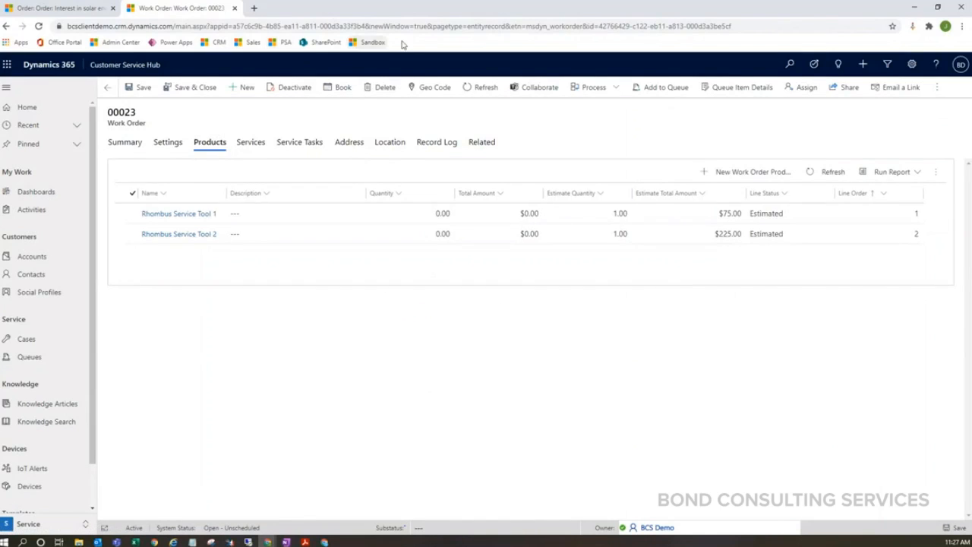
mouse_move(425, 257)
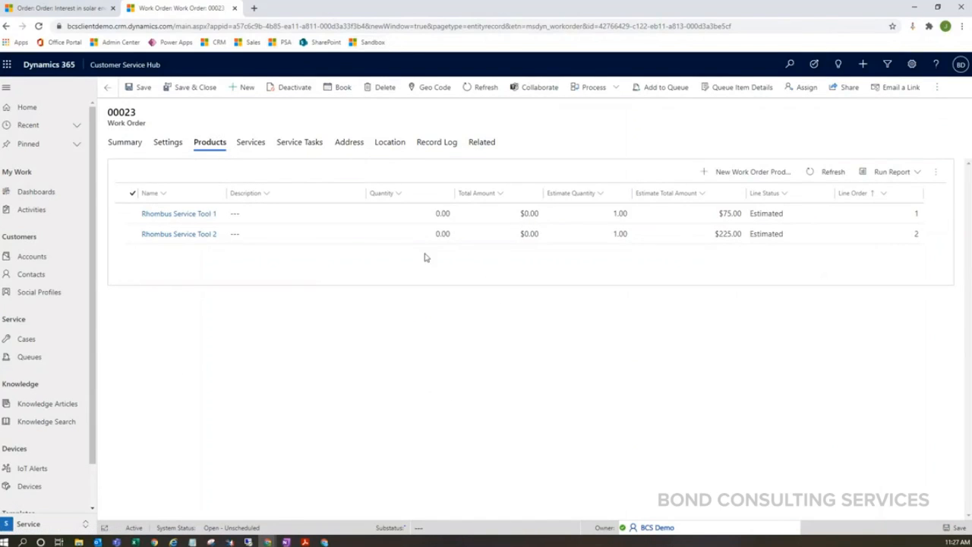
mouse_move(303, 253)
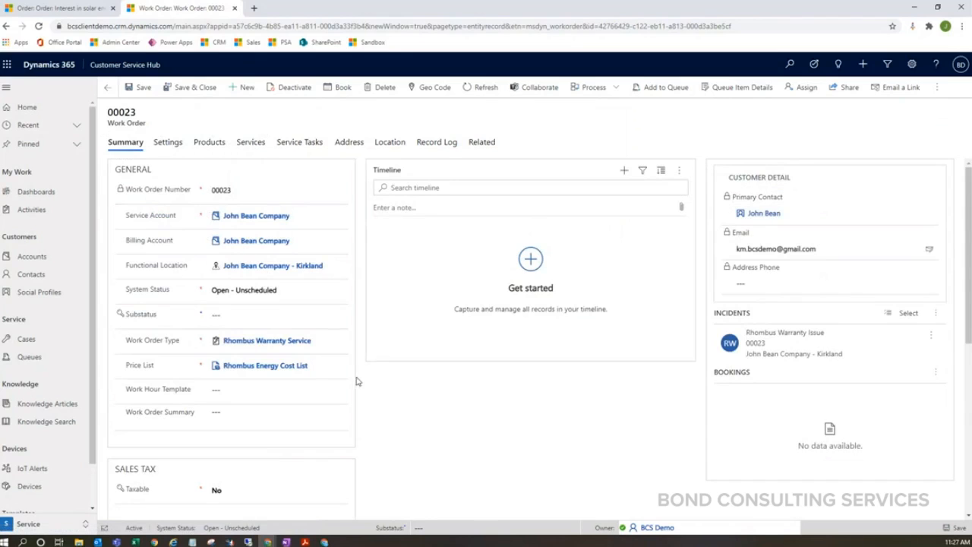
scroll("down", 3)
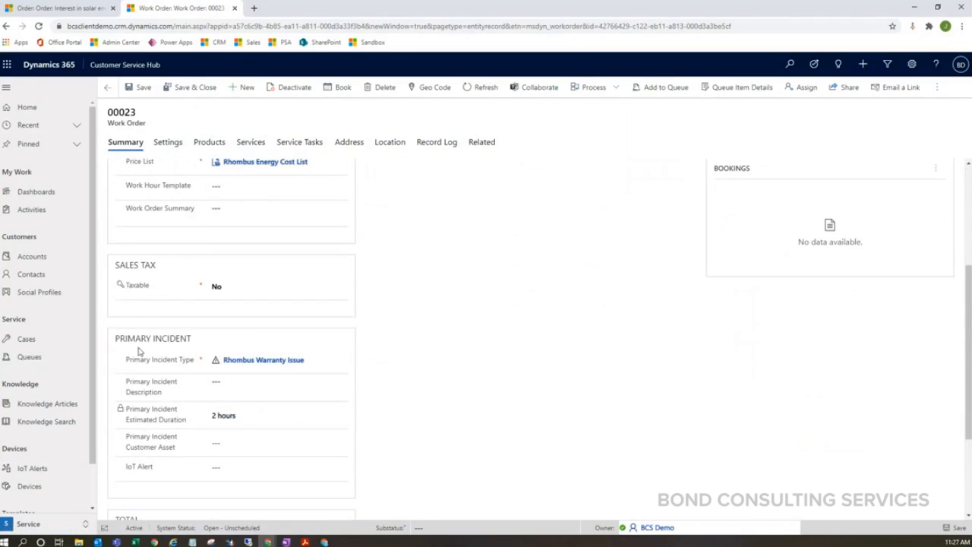
left_click(261, 359)
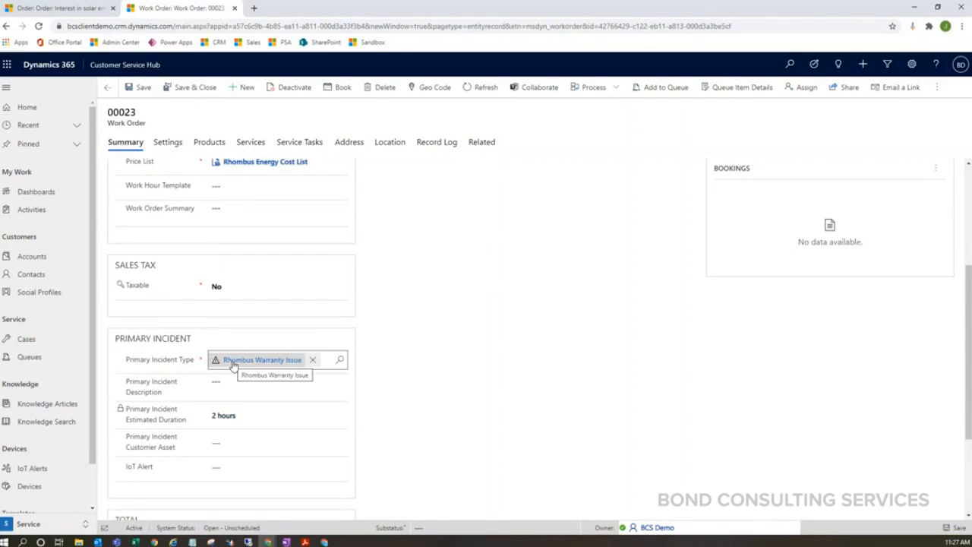
mouse_move(245, 364)
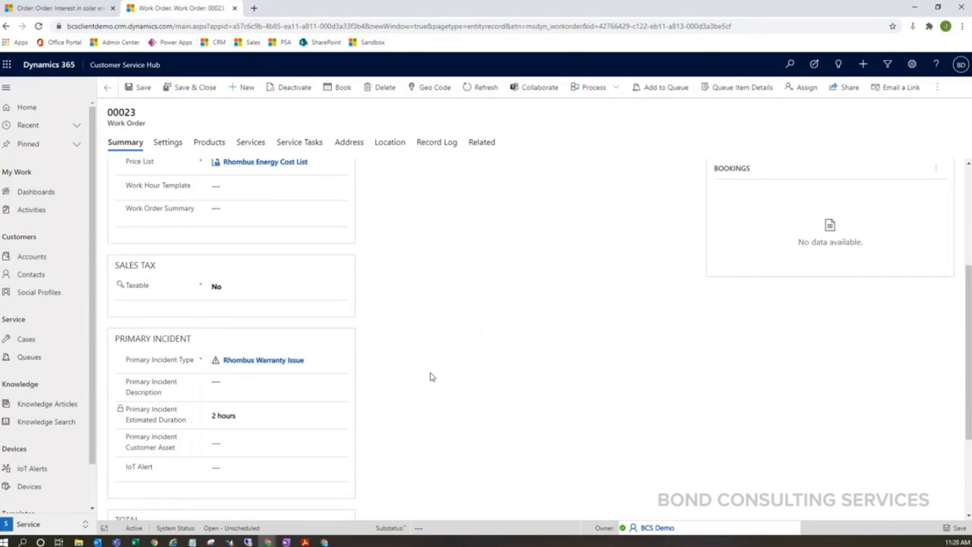
left_click(273, 359)
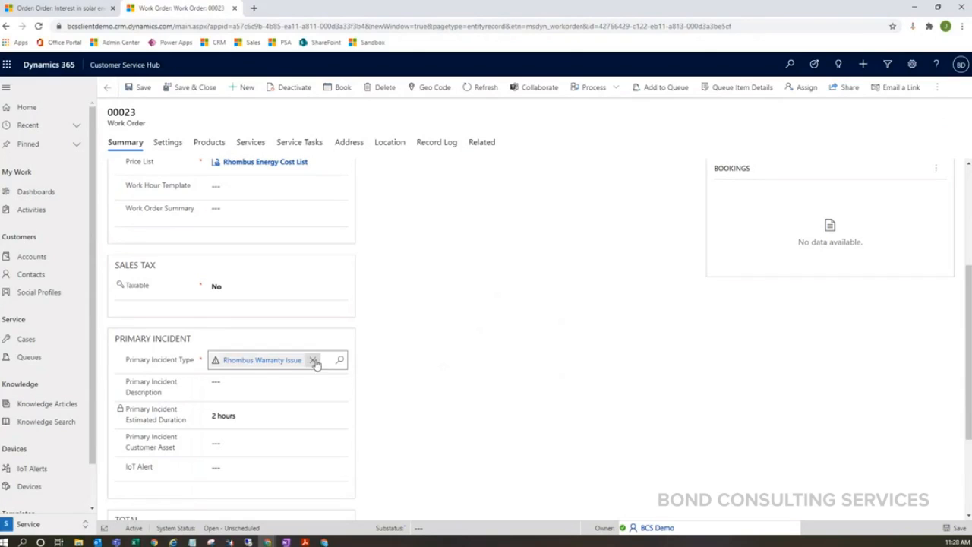
left_click(261, 358)
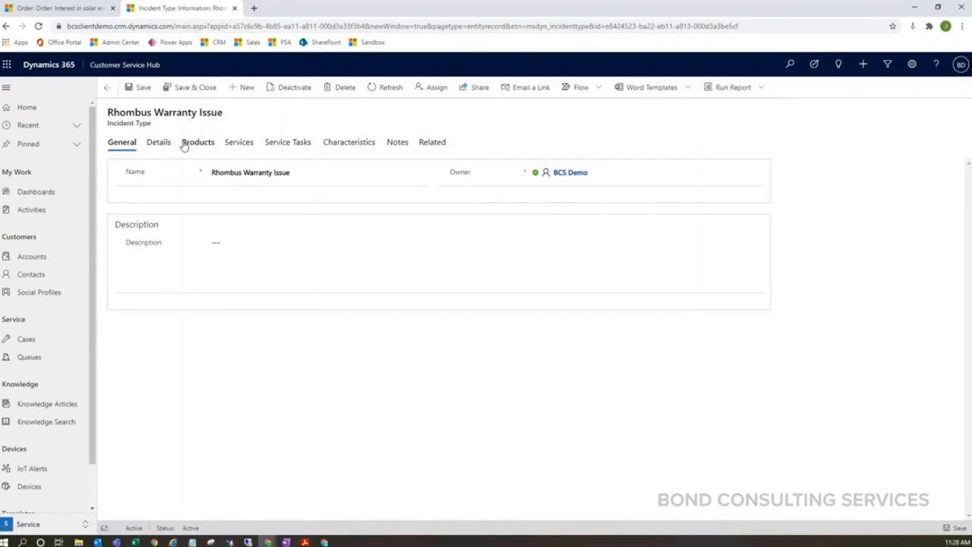
left_click(198, 143)
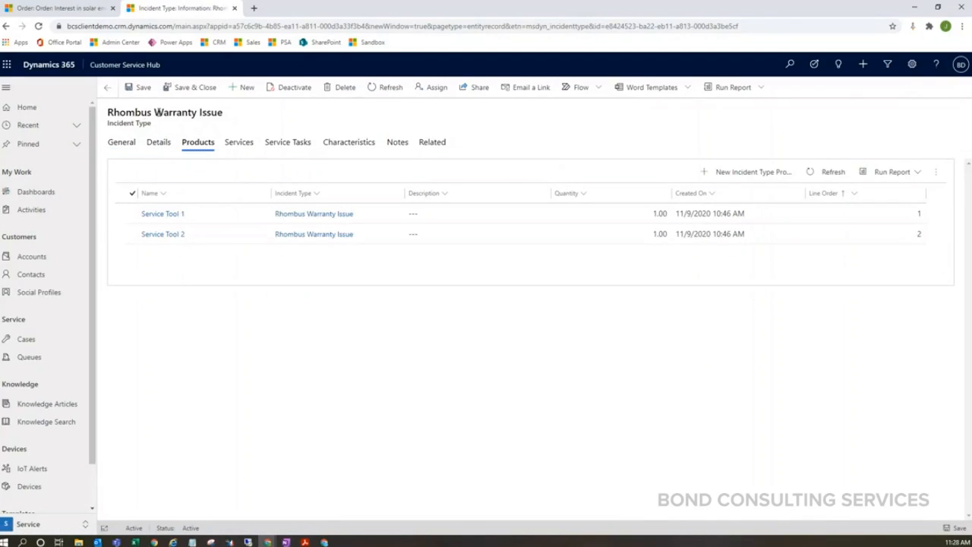
mouse_move(256, 131)
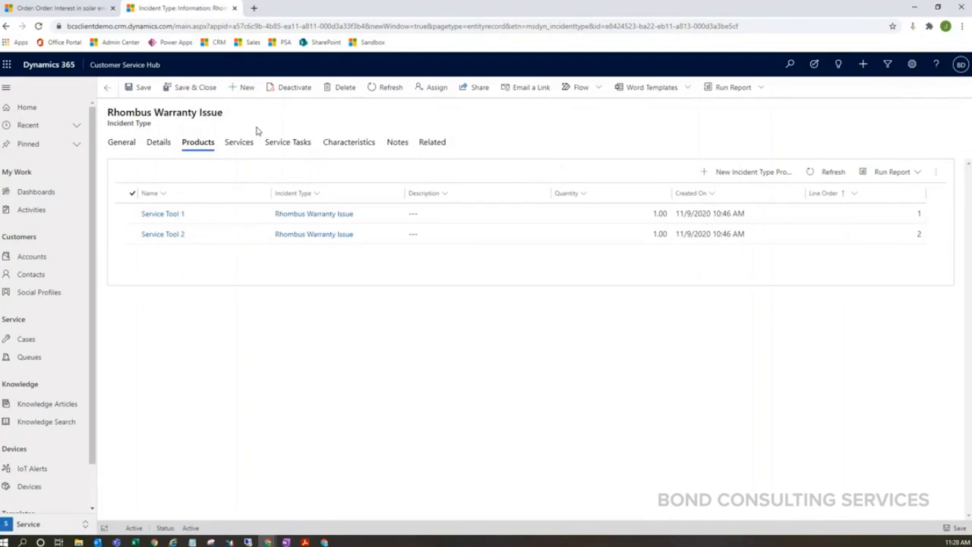
left_click(238, 143)
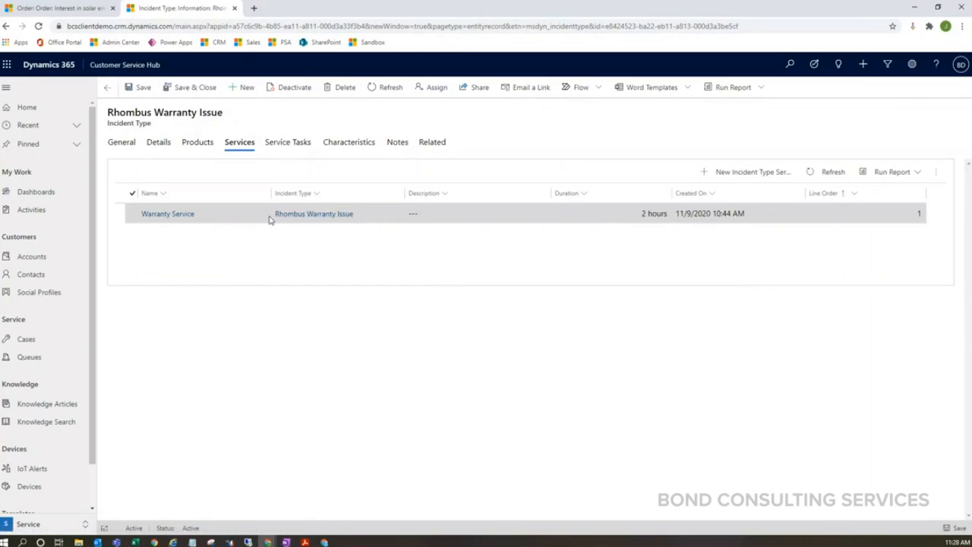
mouse_move(607, 222)
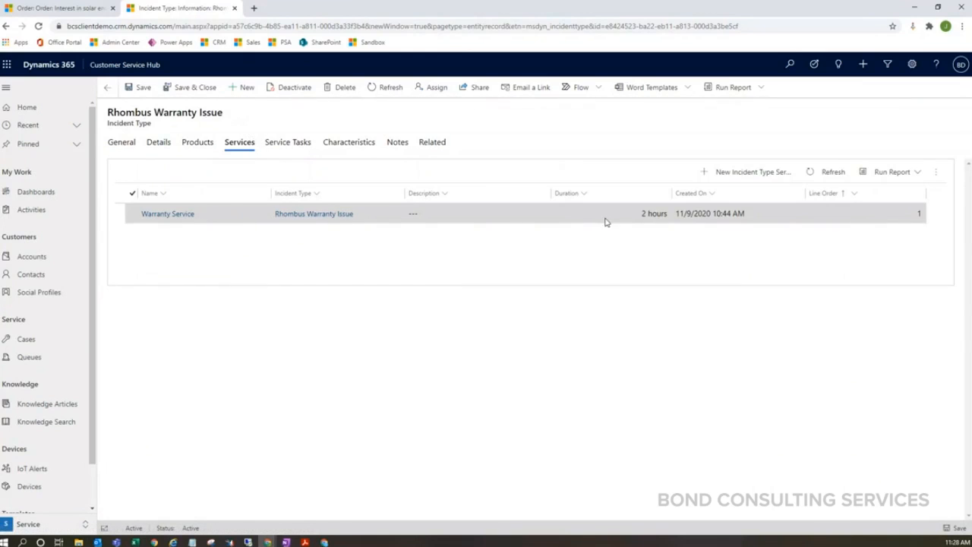
mouse_move(513, 207)
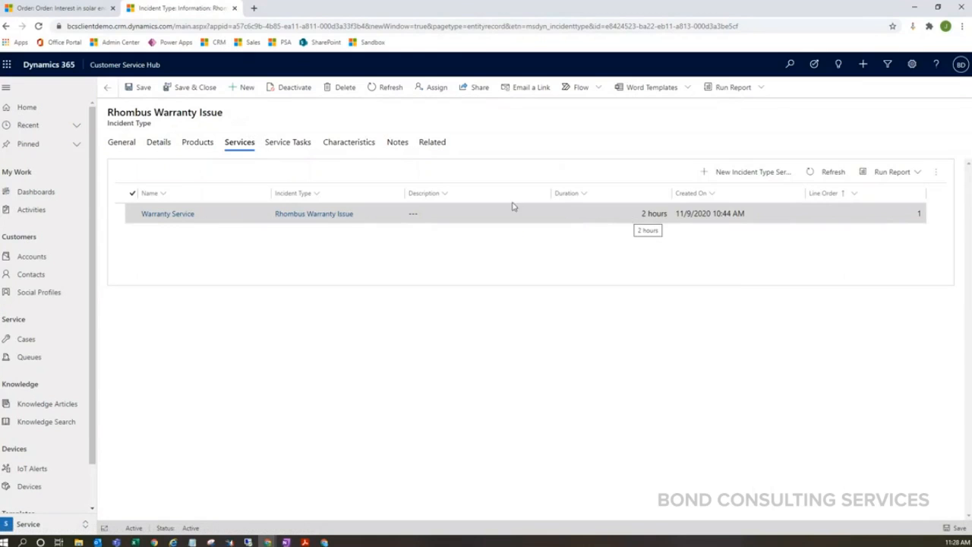
left_click(289, 142)
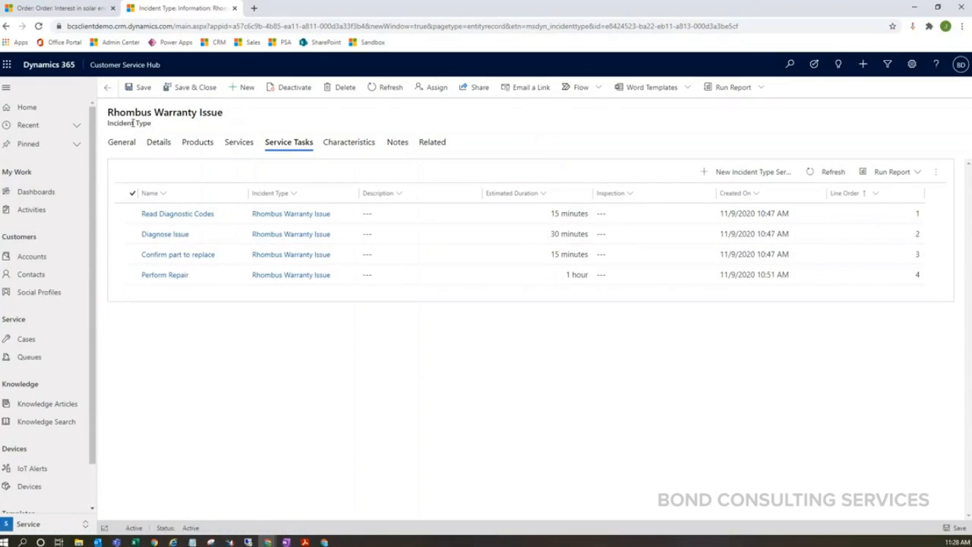
mouse_move(349, 143)
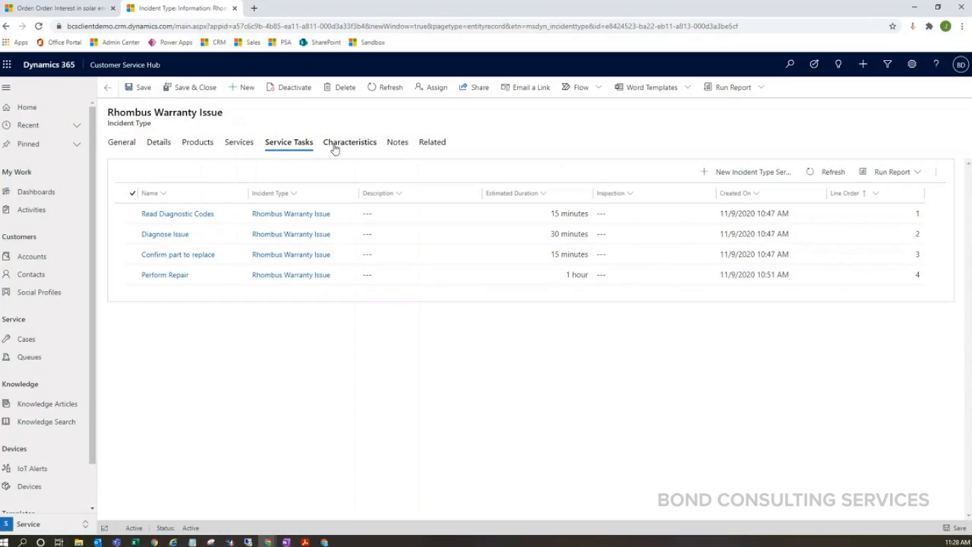
left_click(349, 143)
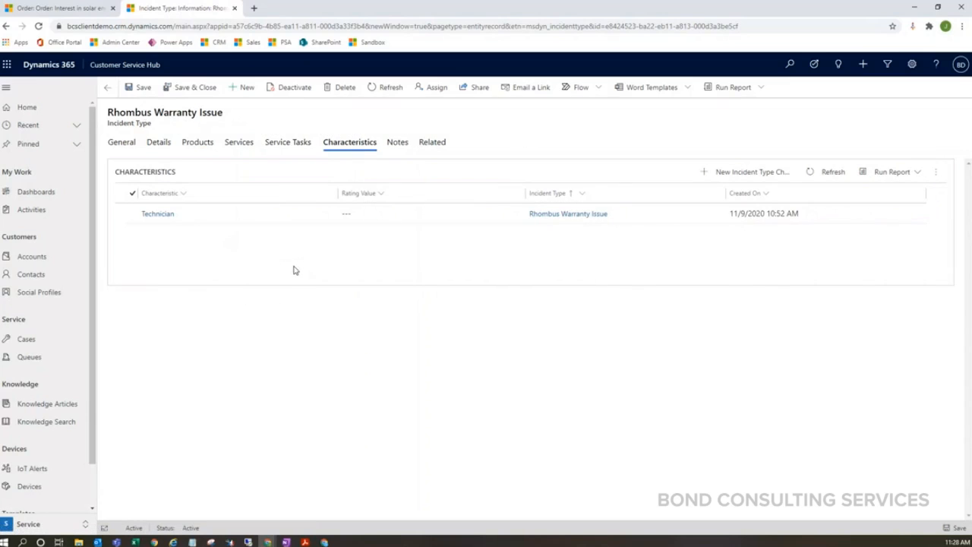
mouse_move(243, 280)
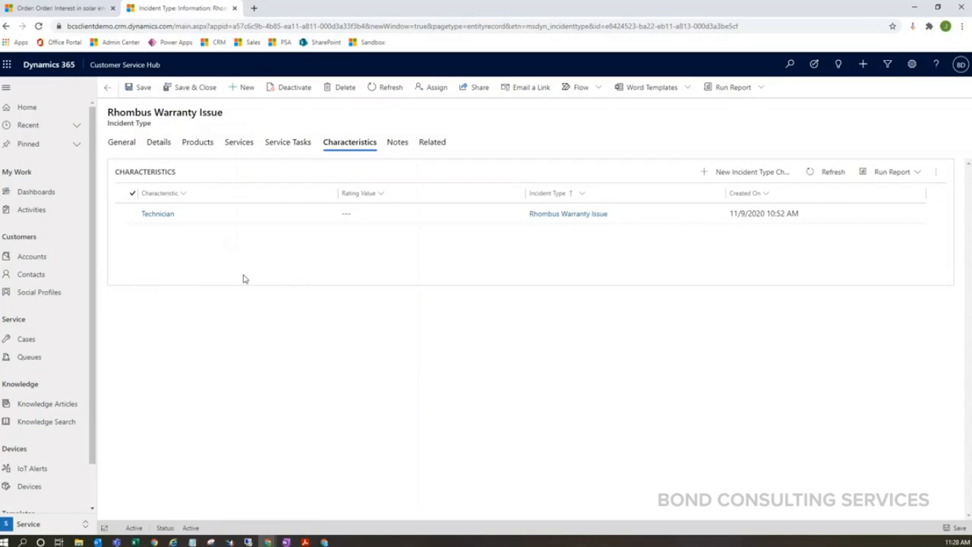
mouse_move(565, 134)
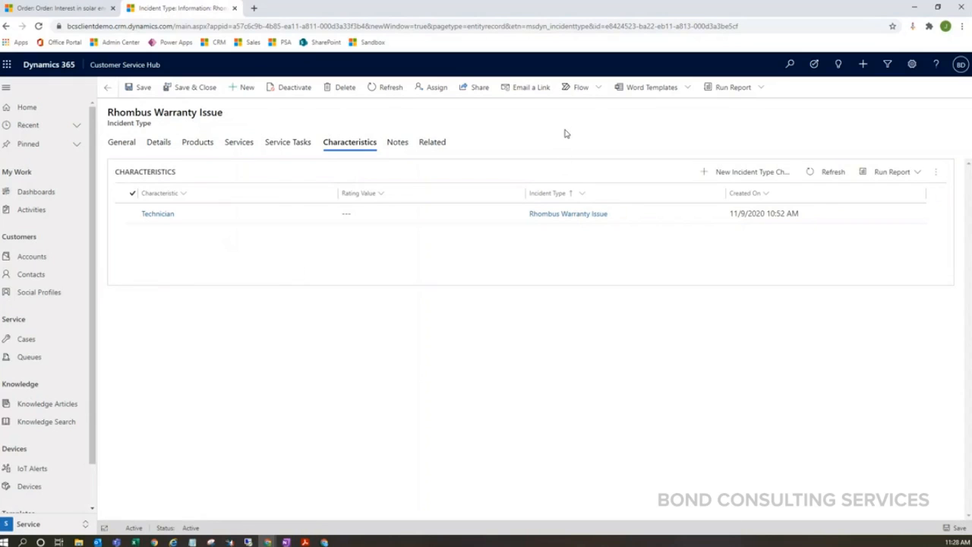
mouse_move(553, 136)
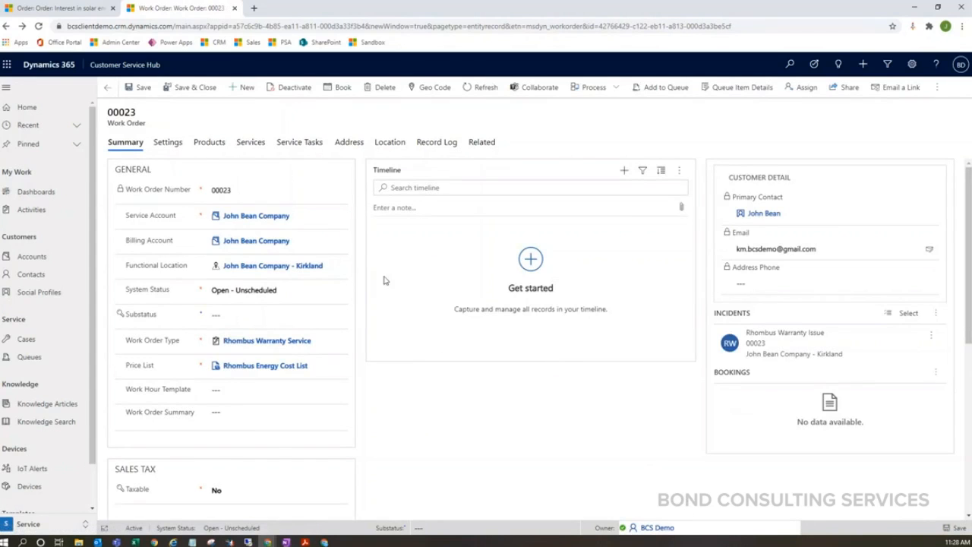
mouse_move(210, 143)
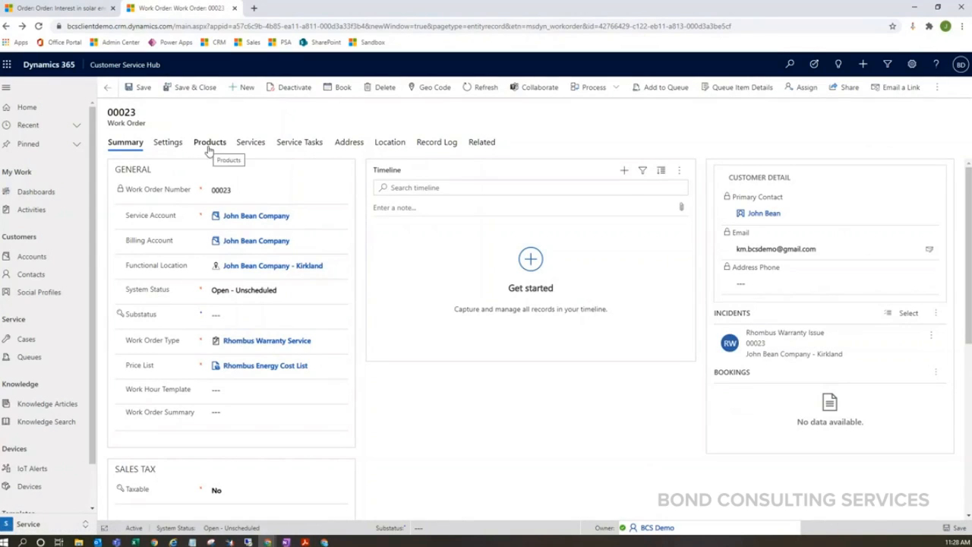
mouse_move(299, 143)
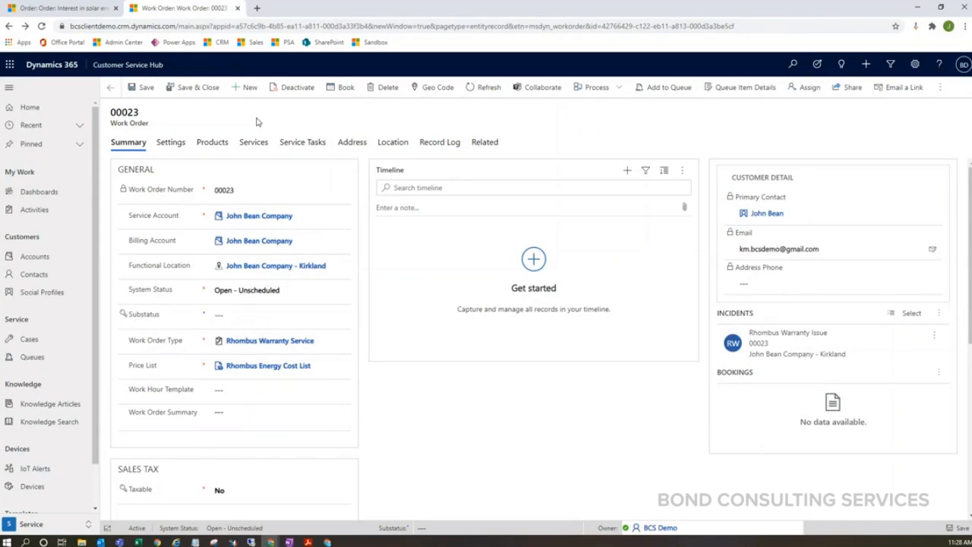
mouse_move(237, 143)
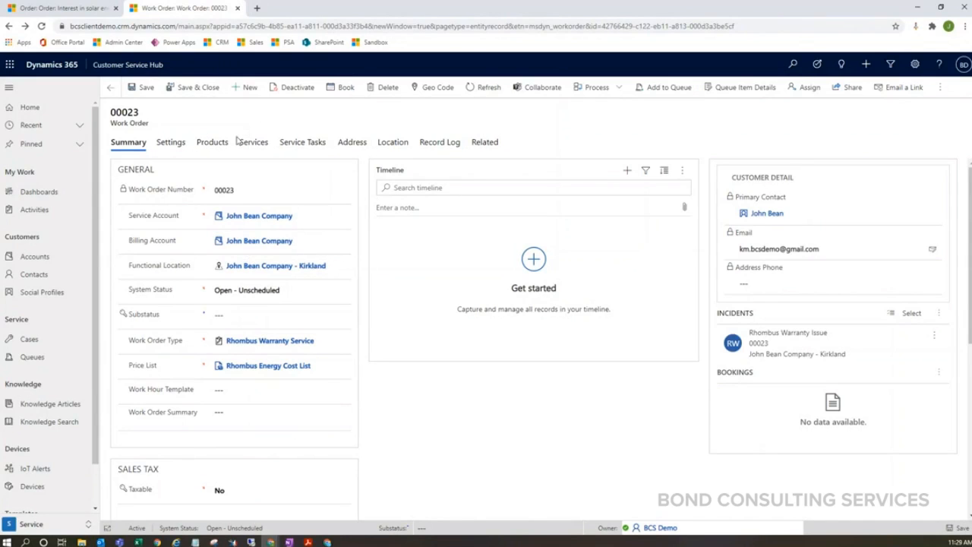
- Show the Products list with Rhombus Service Tool 1 ($75.00) and Tool 2 ($225.00), both Estimated
left_click(213, 143)
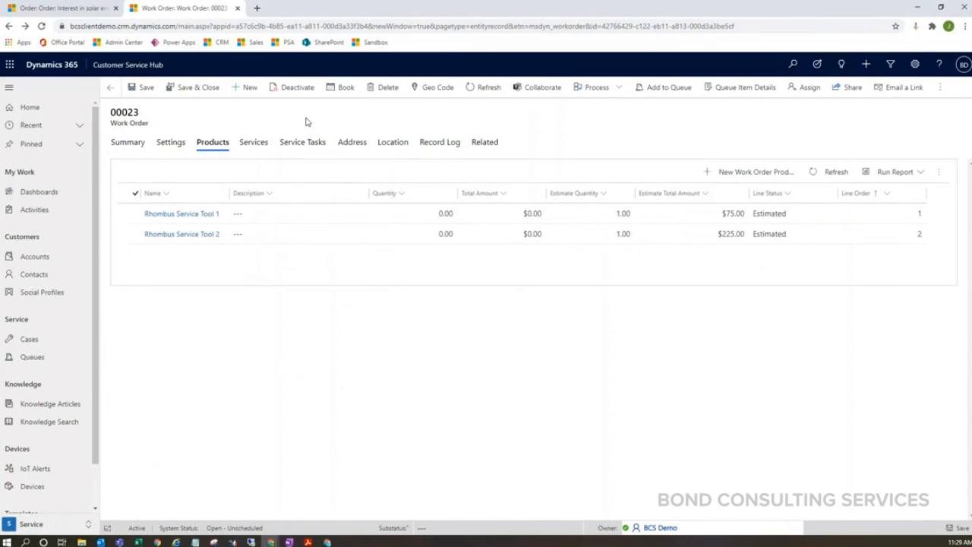
mouse_move(224, 258)
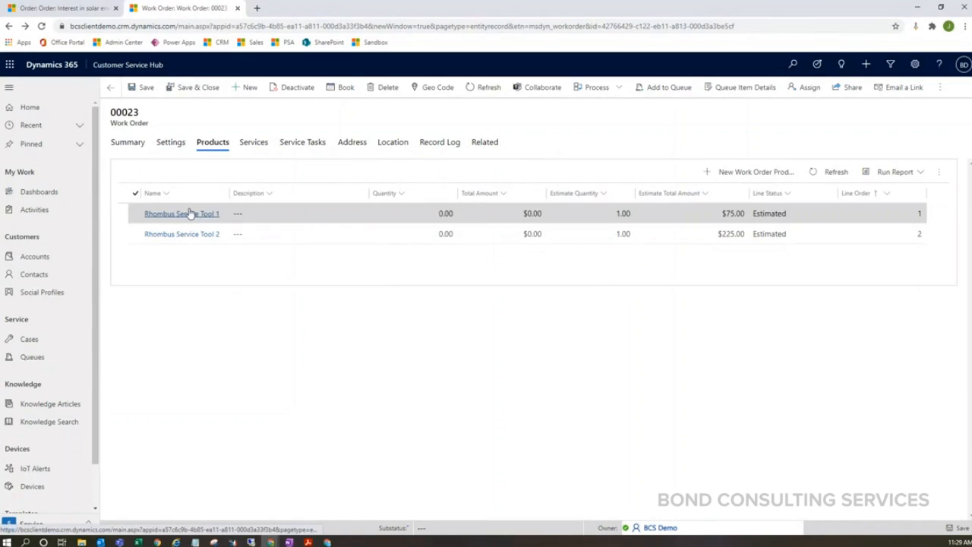
mouse_move(183, 234)
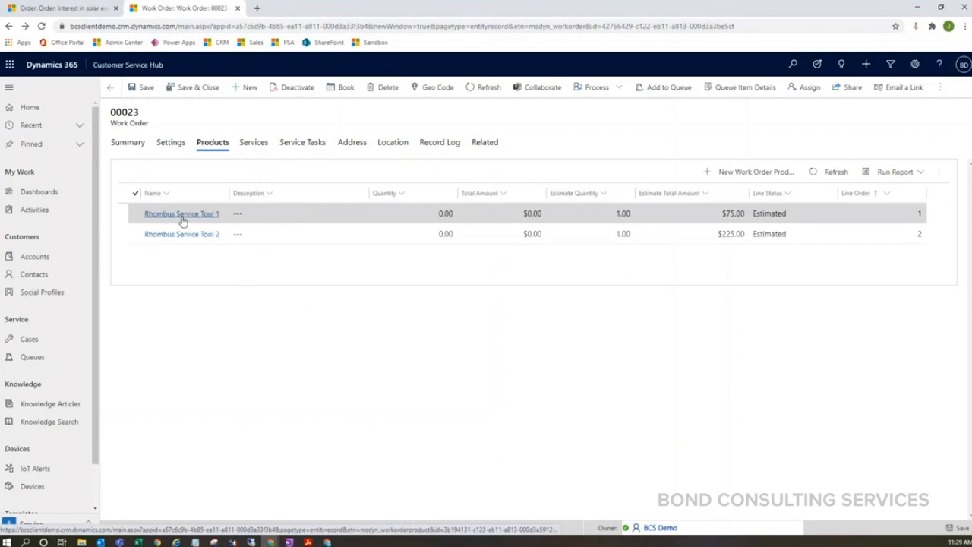
mouse_move(196, 219)
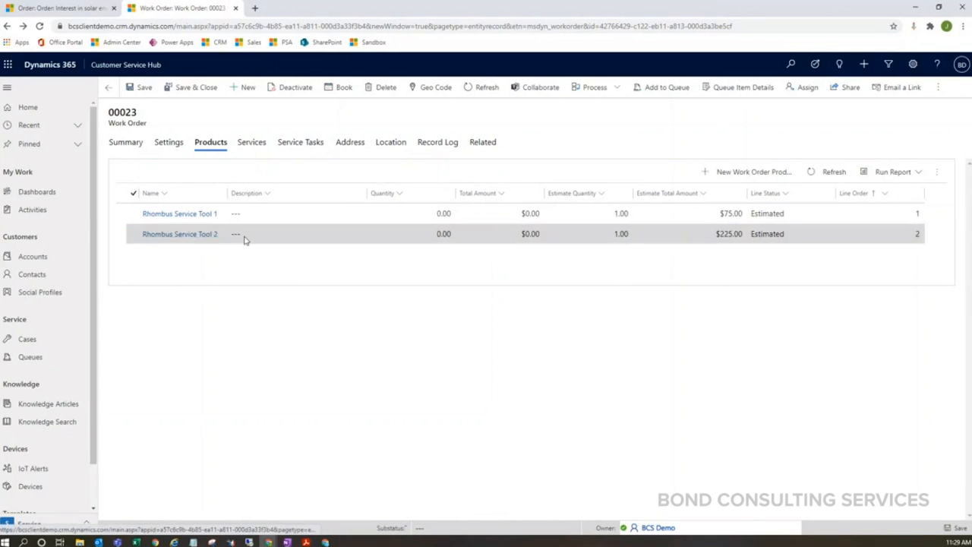
mouse_move(137, 292)
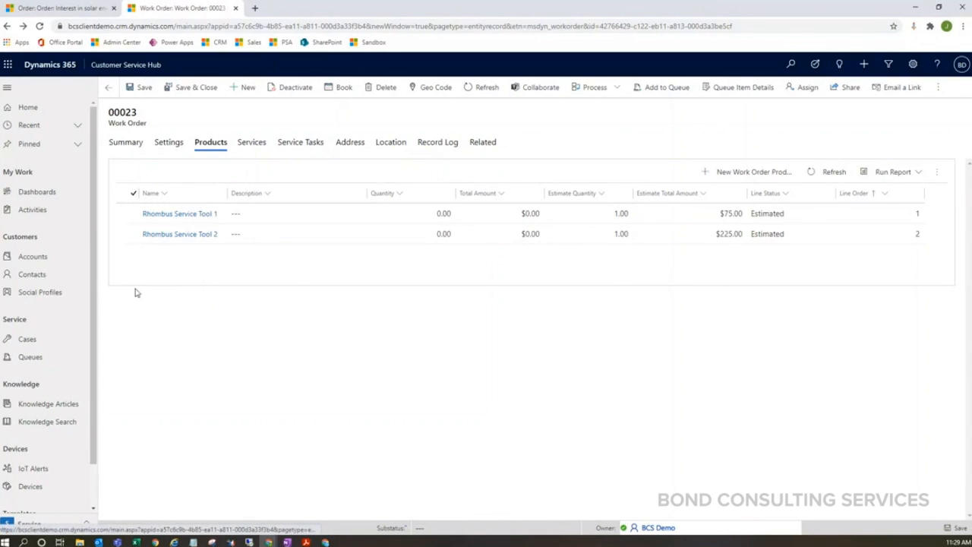
left_click(180, 213)
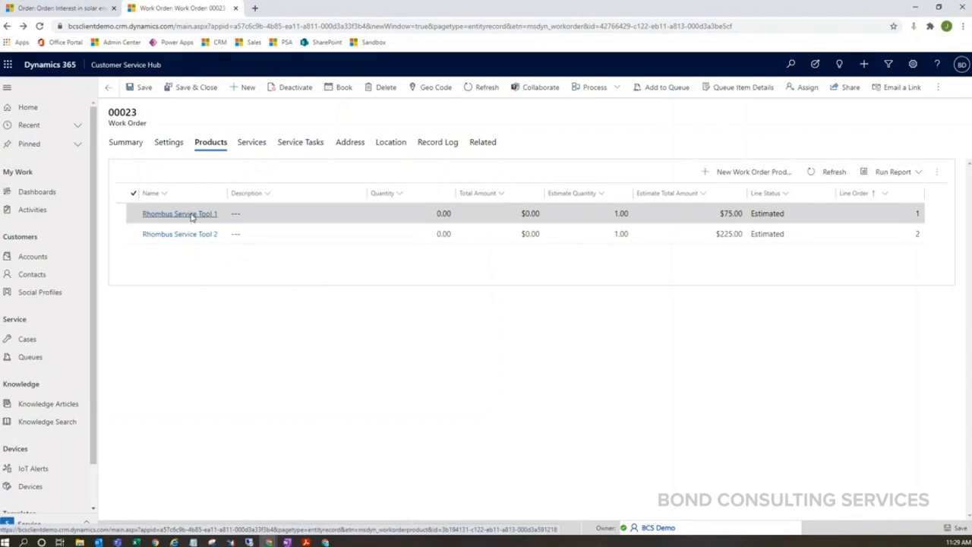
- Inspect the Rhombus Service Tool 1 line, then show the Services list with Rhombus Service at 2 hours, $200.00
left_click(180, 213)
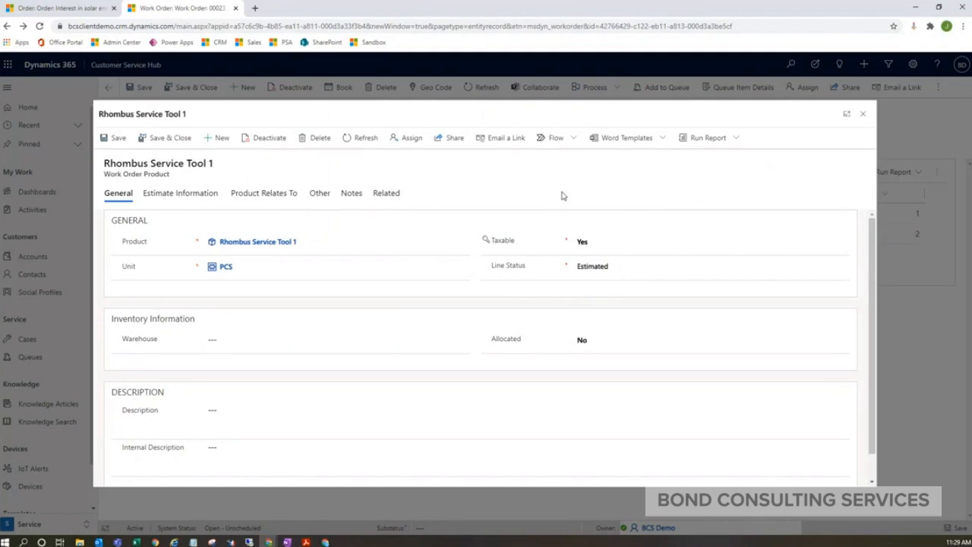
mouse_move(514, 266)
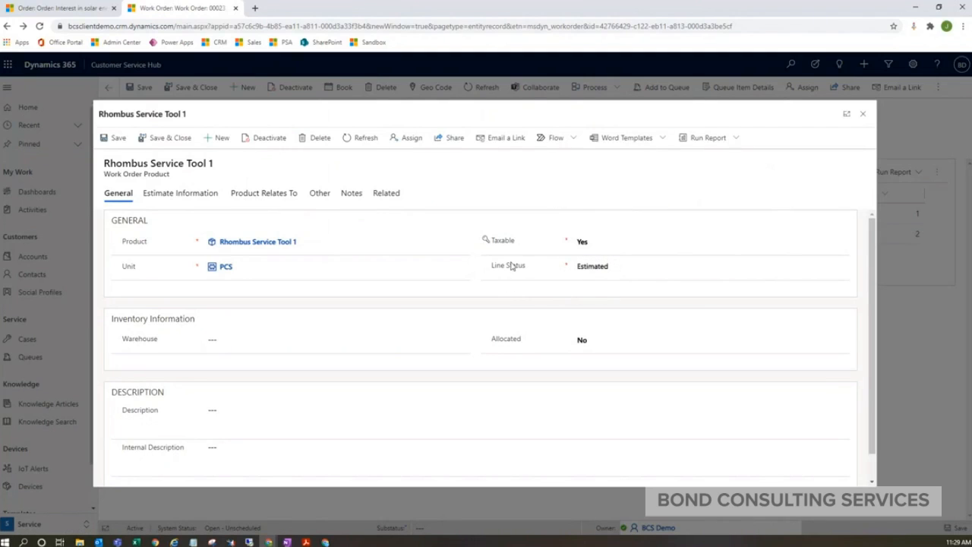
mouse_move(785, 178)
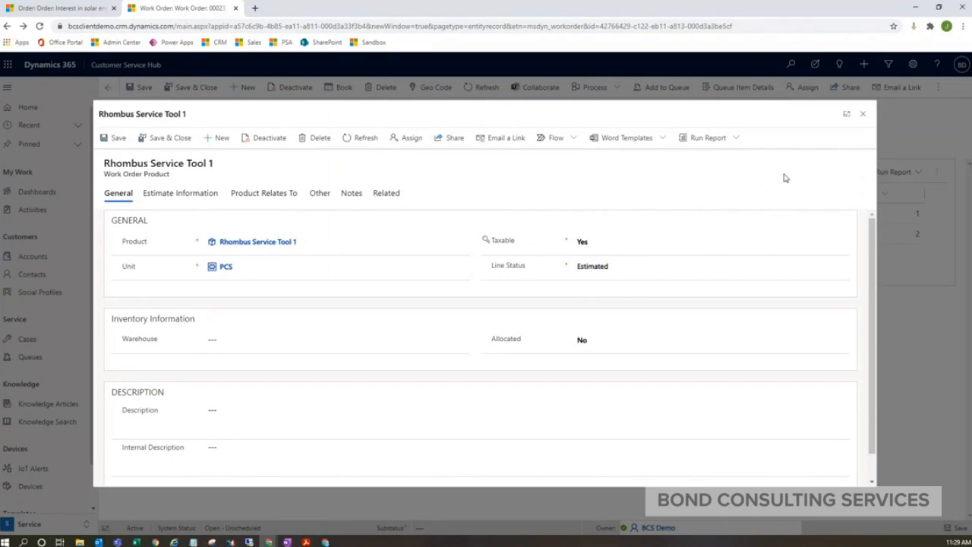
left_click(863, 112)
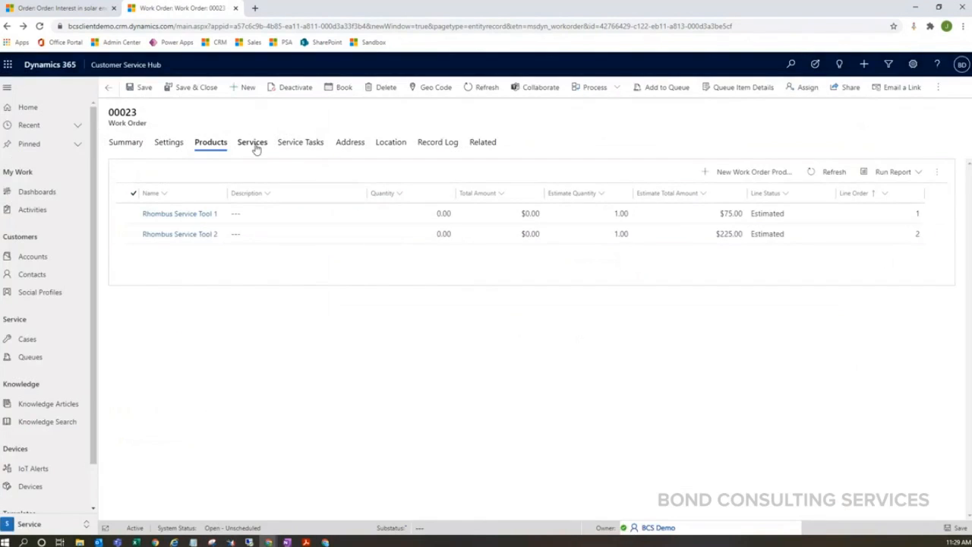
left_click(252, 143)
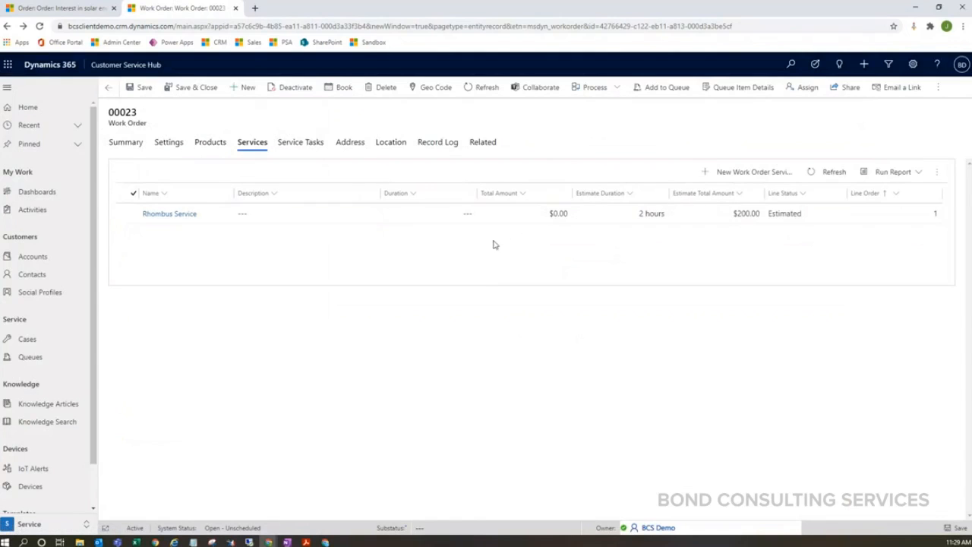
mouse_move(509, 234)
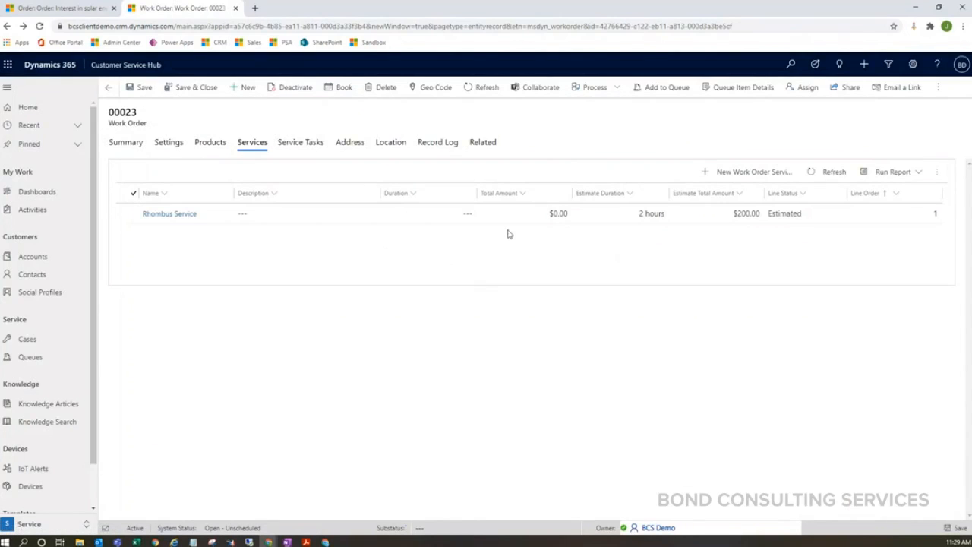
mouse_move(668, 212)
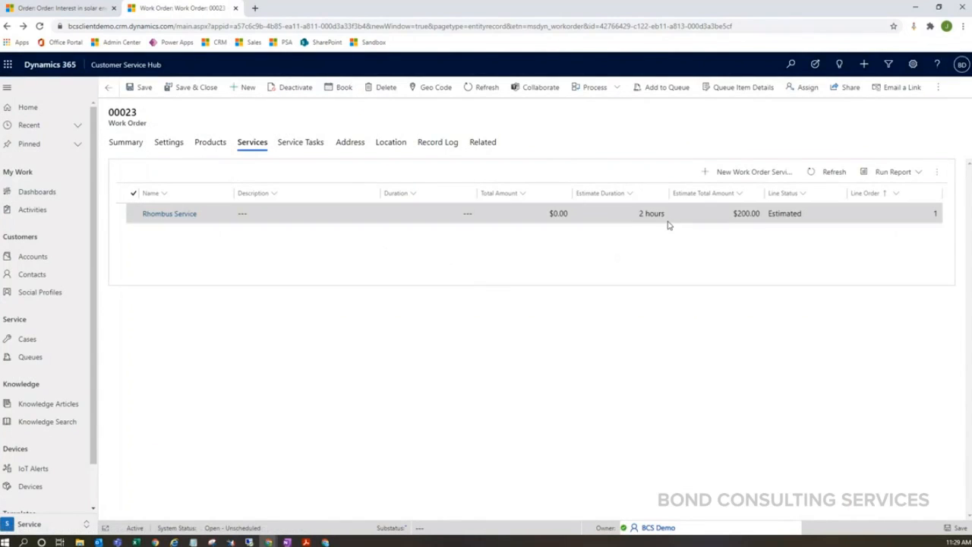
mouse_move(616, 219)
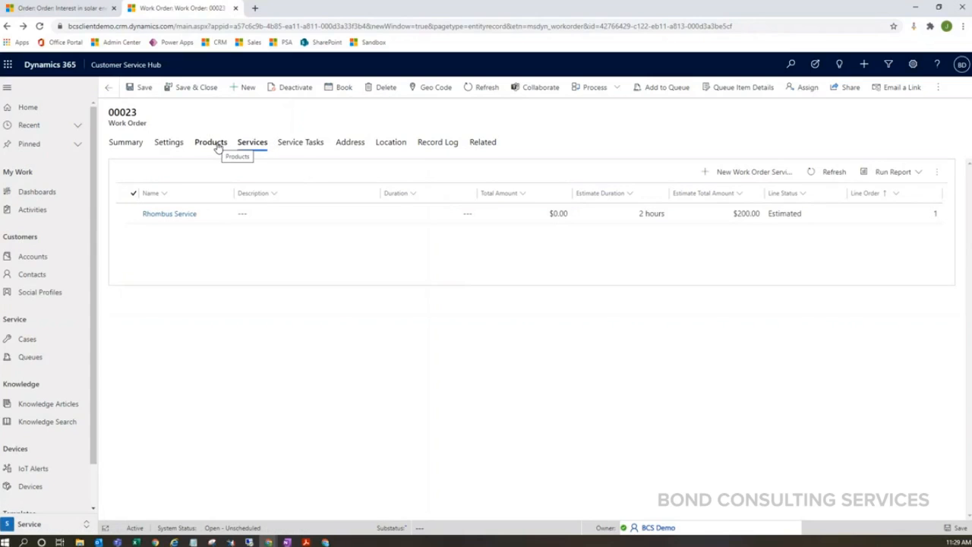
- Set the Rhombus Service line's Line Status to Used
left_click(252, 143)
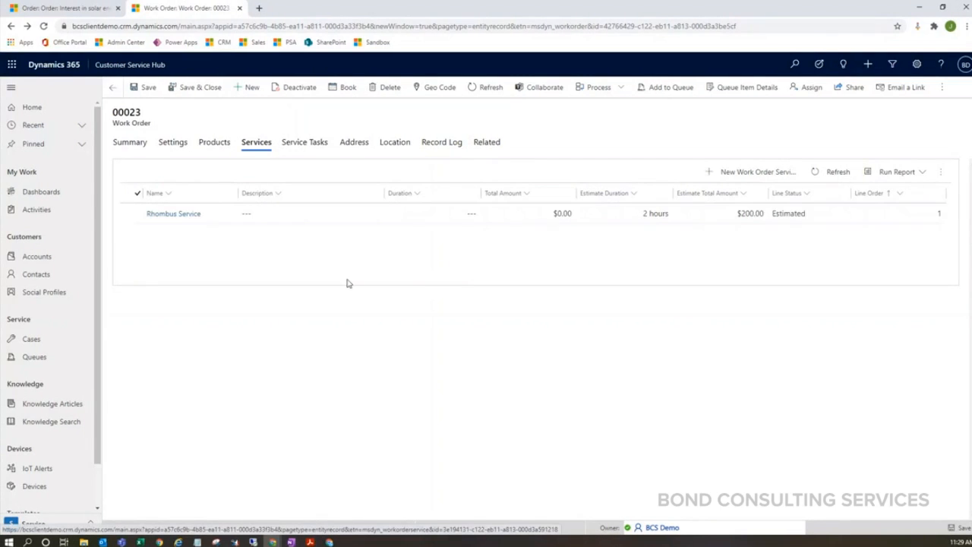
left_click(174, 213)
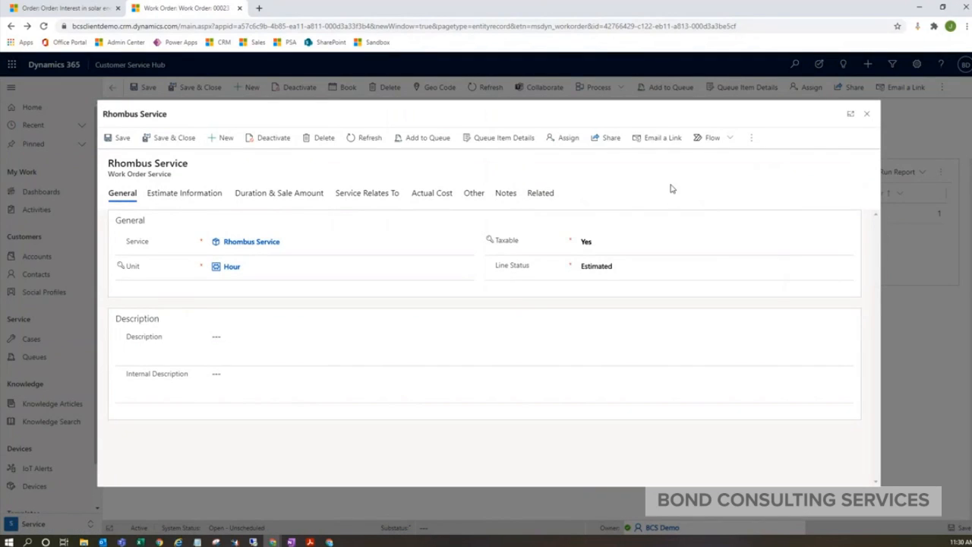
mouse_move(408, 184)
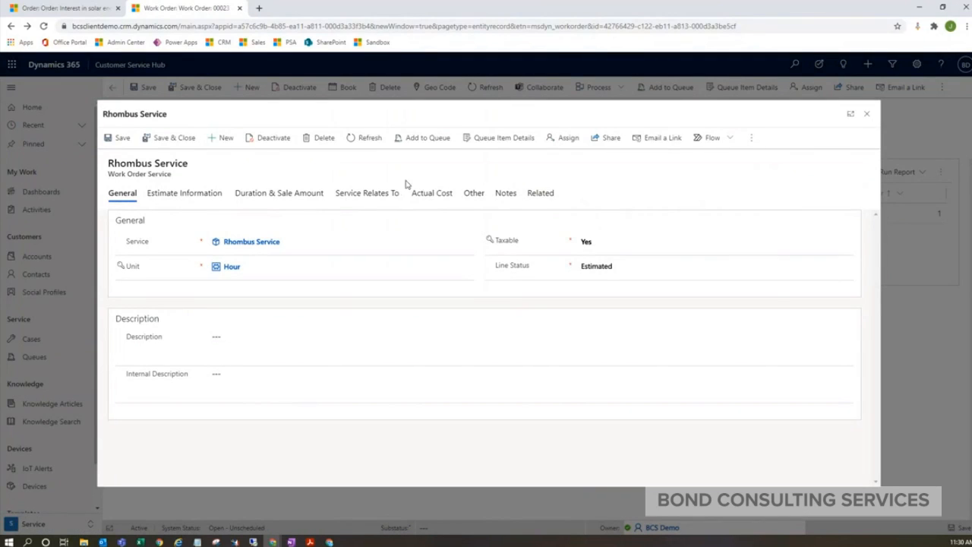
left_click(714, 266)
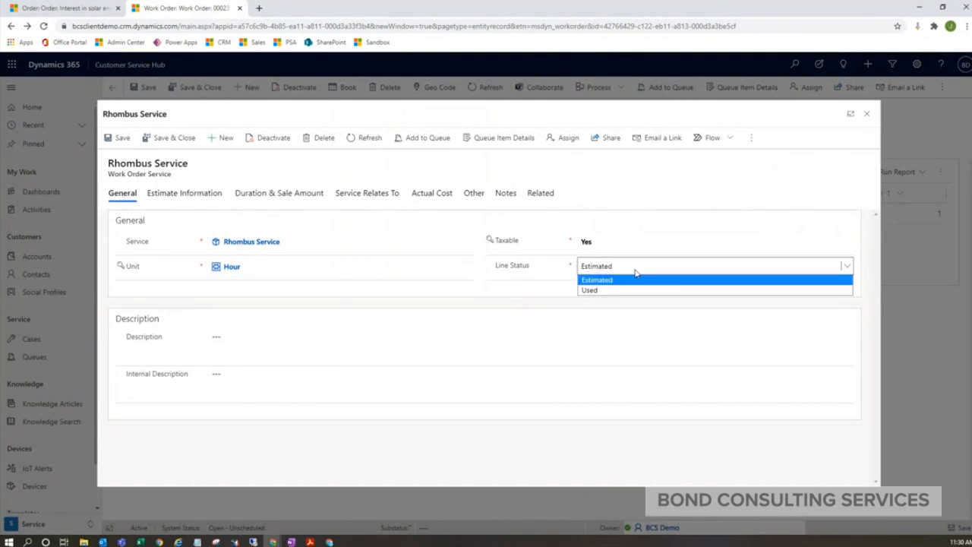
left_click(589, 290)
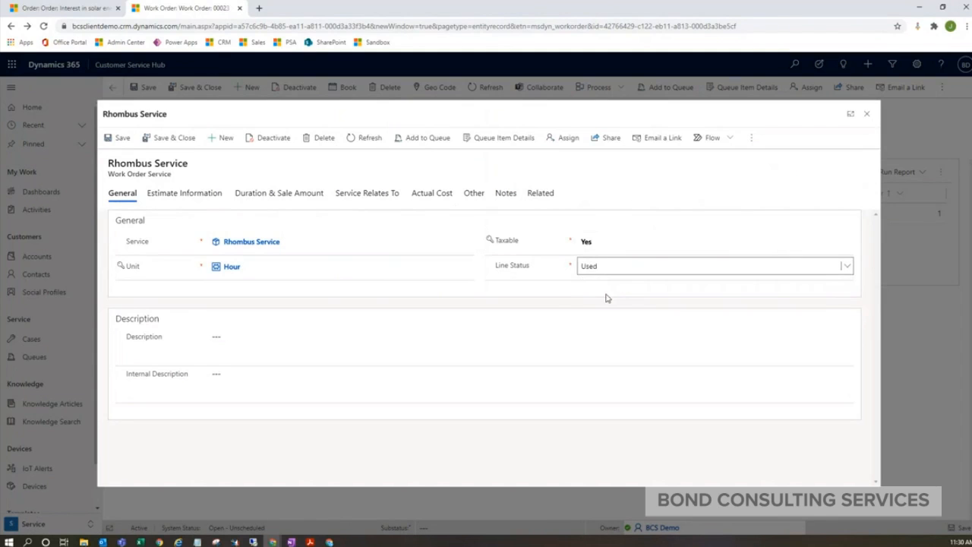
- Review Duration & Sale Amount: 2 hours at $100.00, $200.00 subtotal
left_click(185, 192)
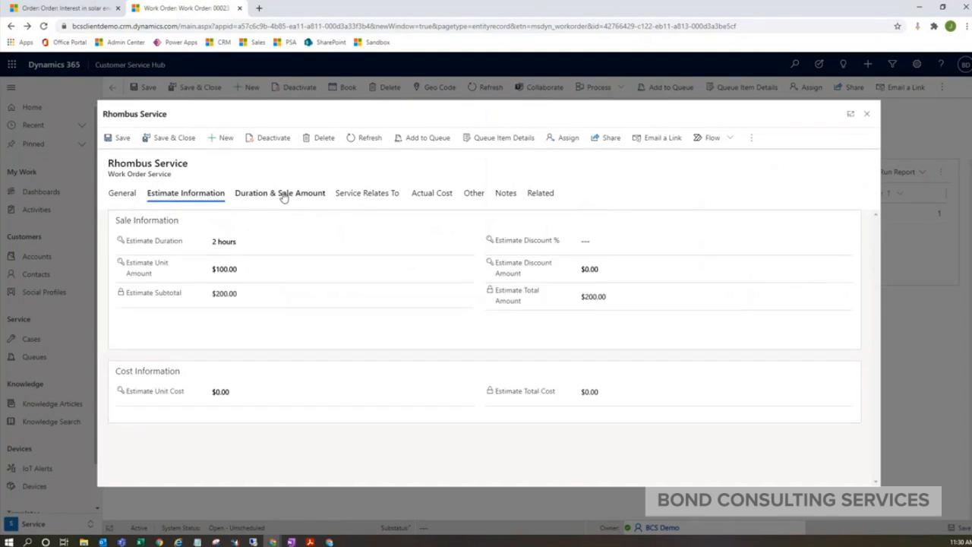
left_click(280, 191)
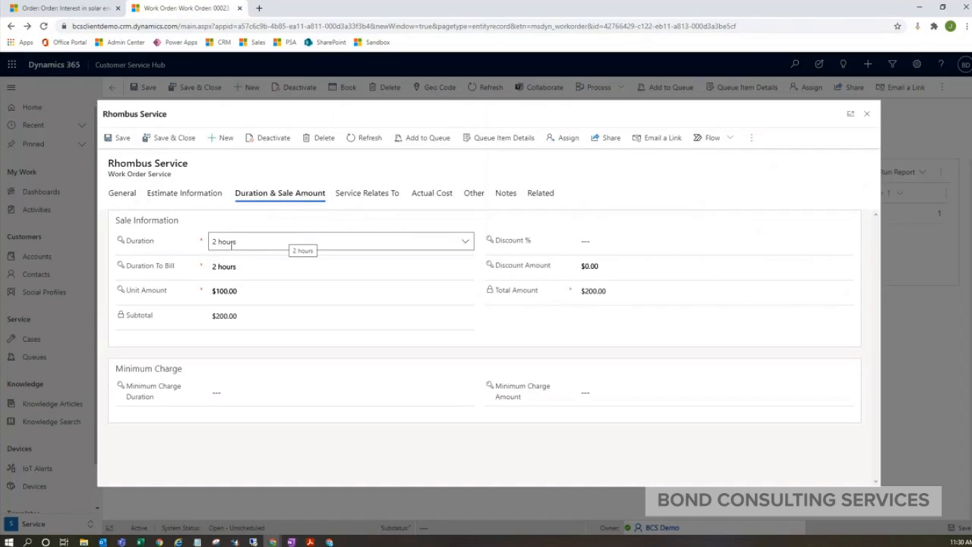
left_click(340, 266)
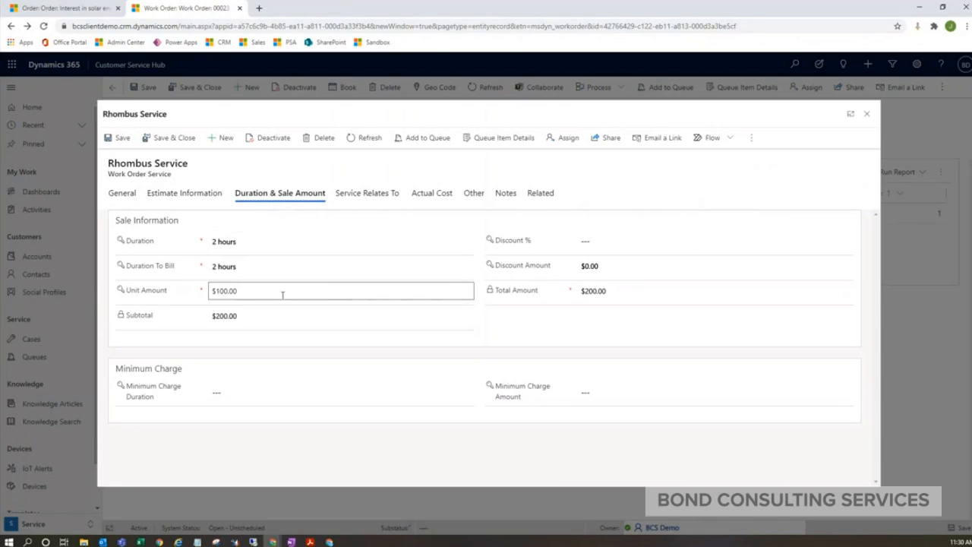
left_click(359, 347)
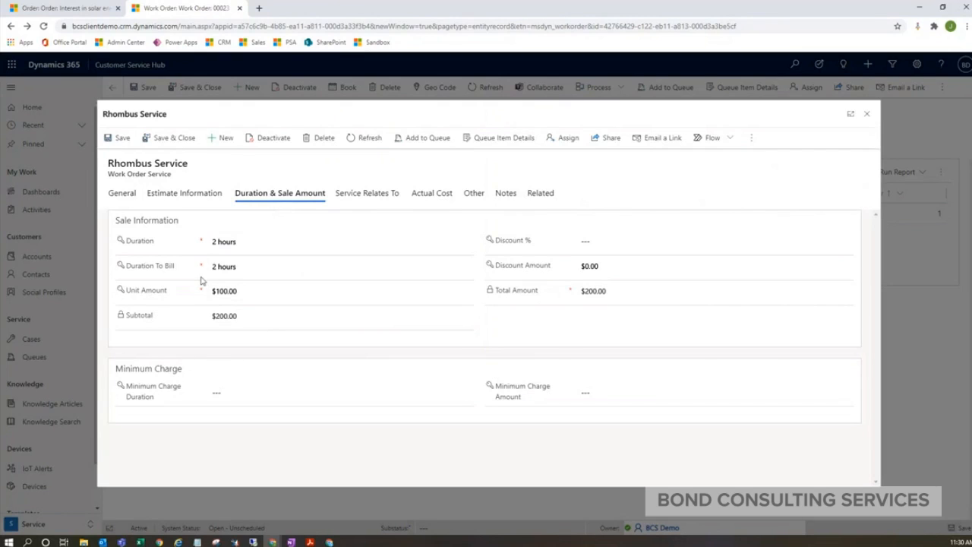
mouse_move(450, 167)
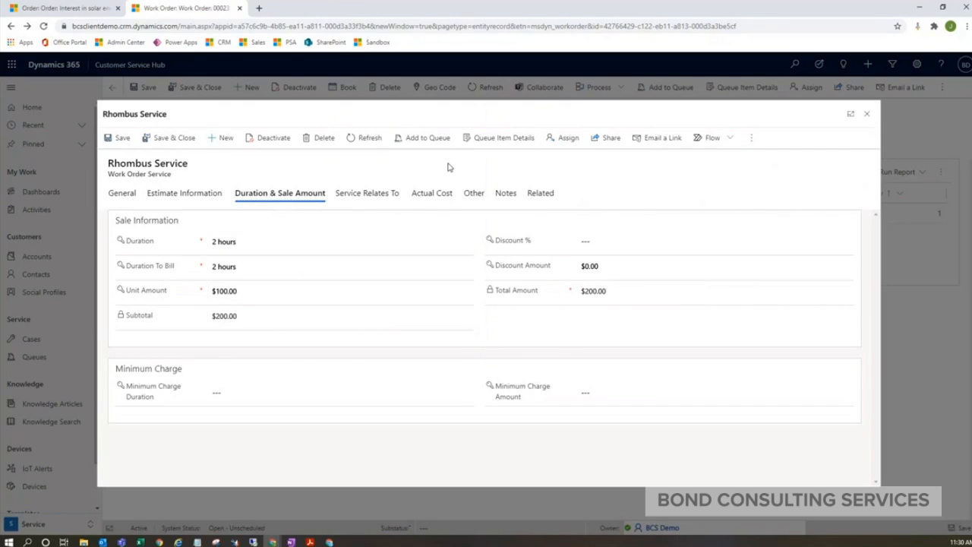
mouse_move(448, 167)
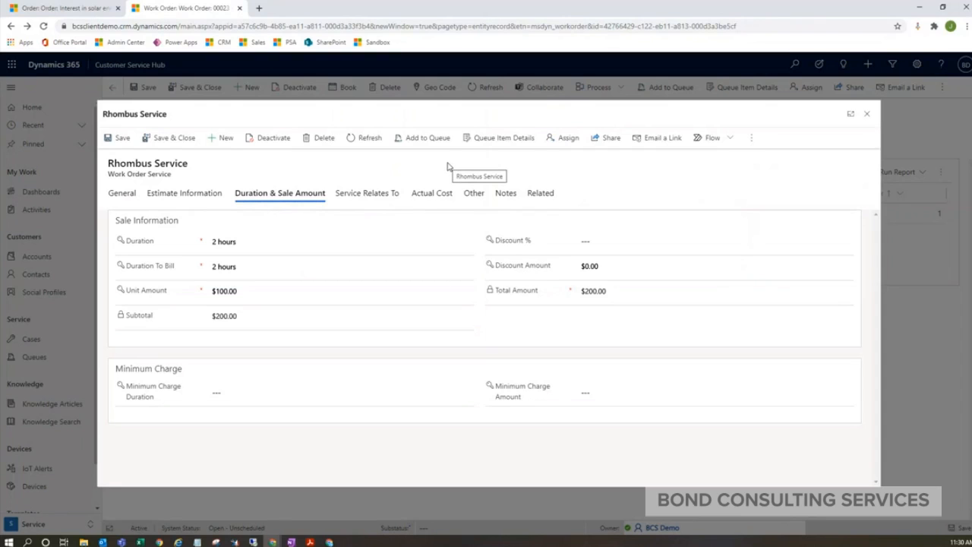
mouse_move(486, 282)
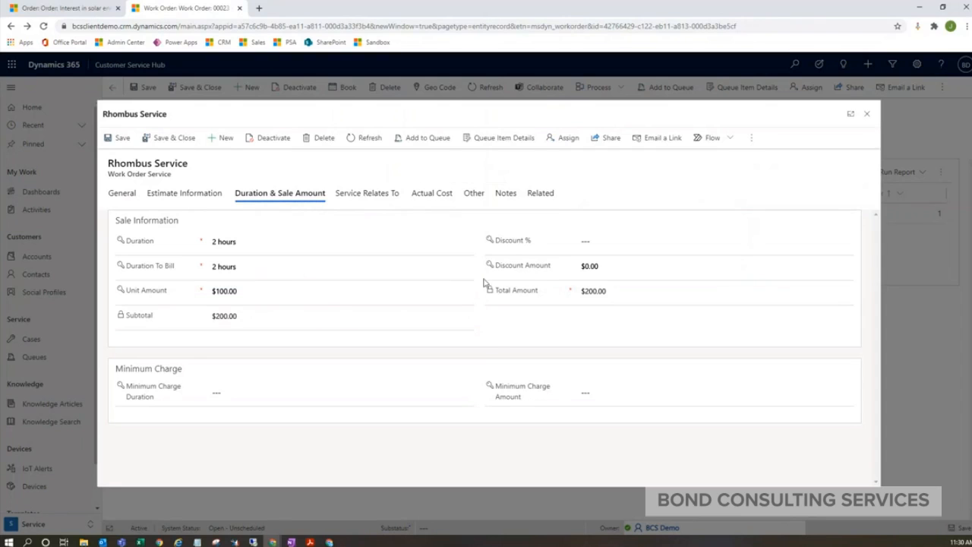
left_click(243, 316)
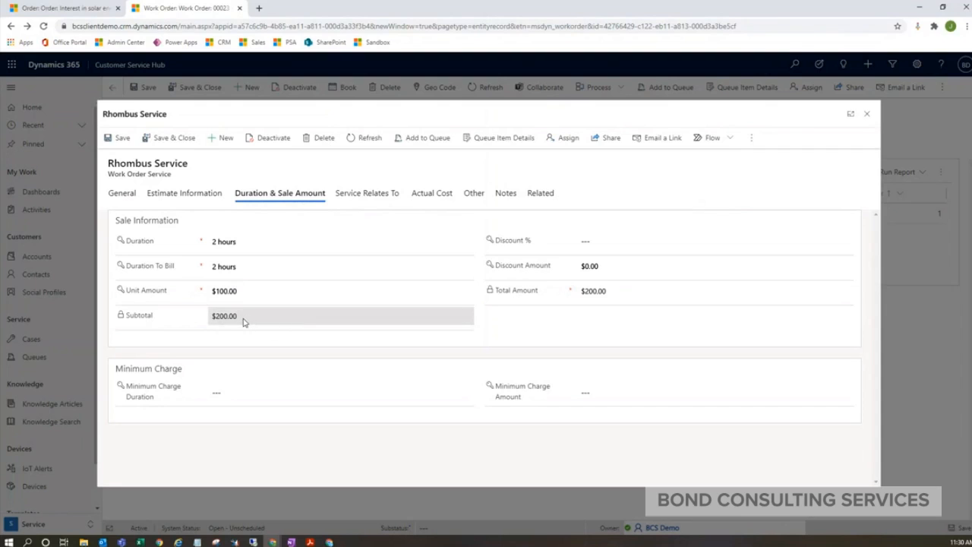
mouse_move(804, 164)
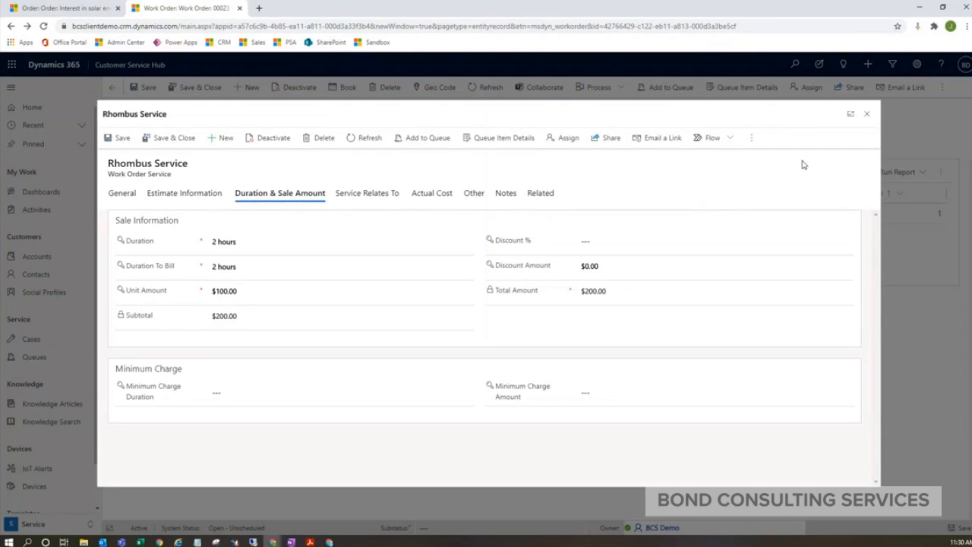